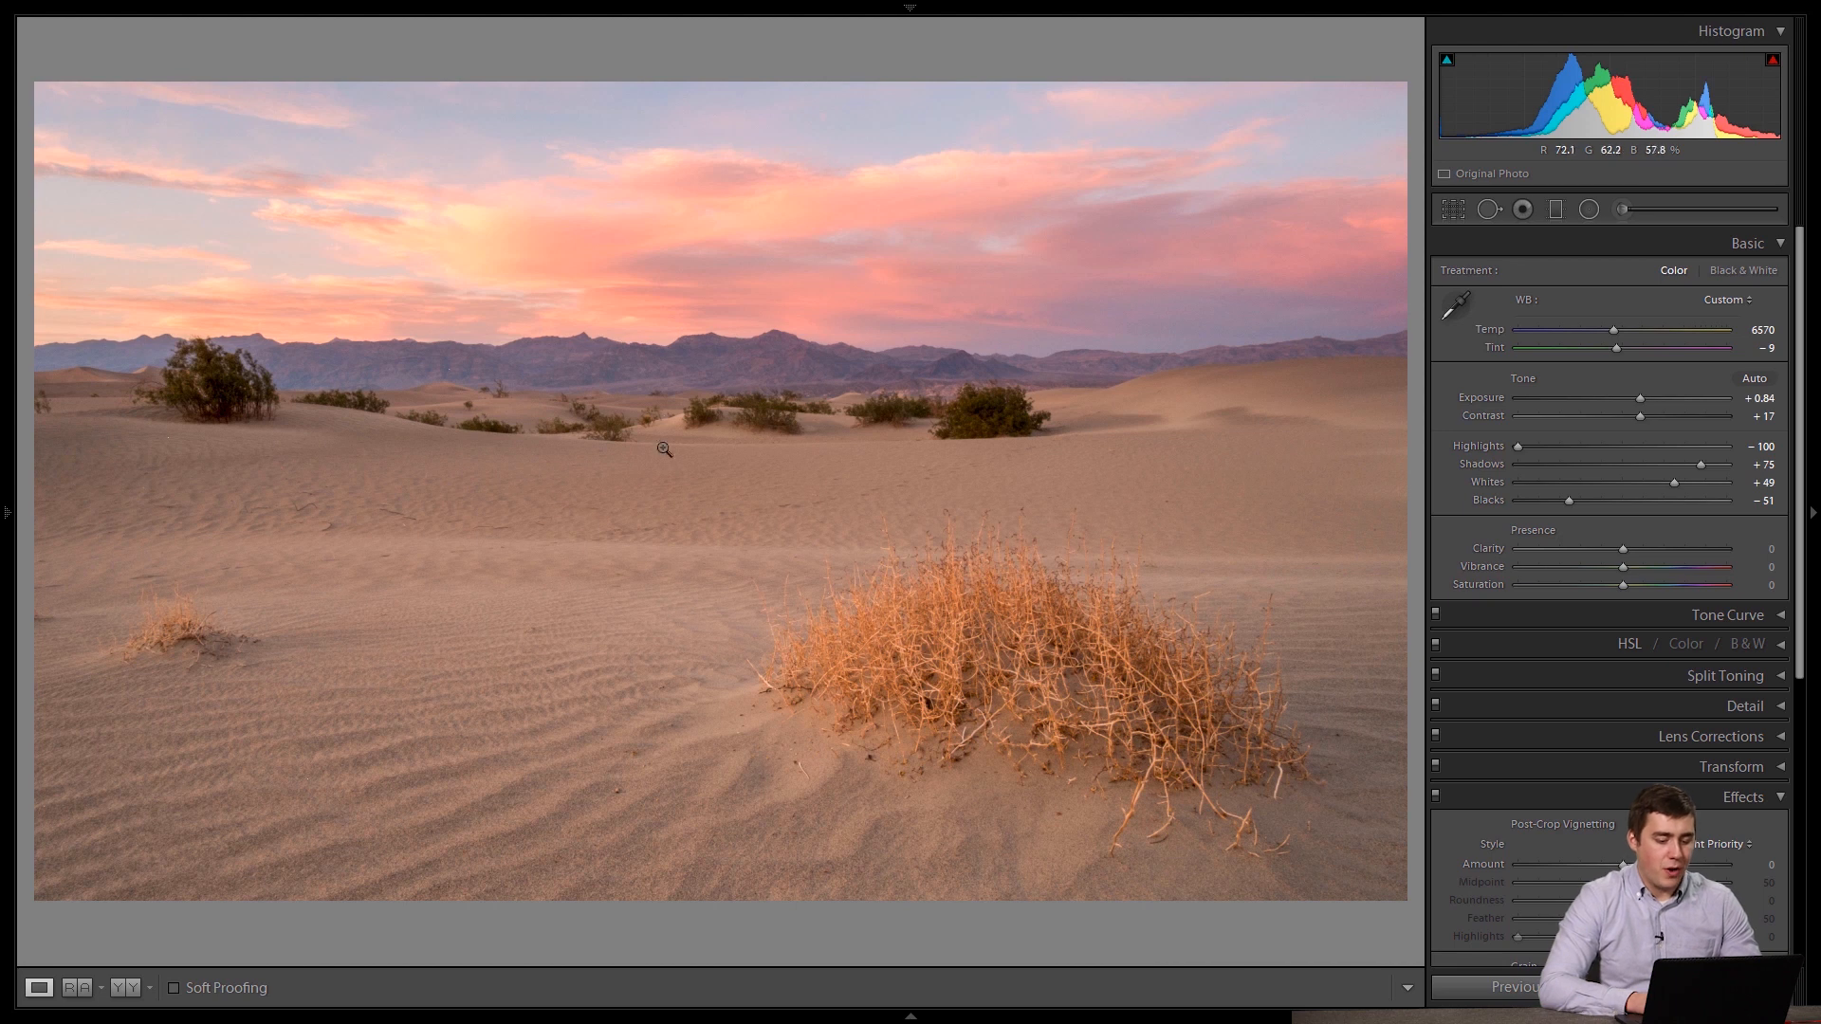
mouse_move(484, 370)
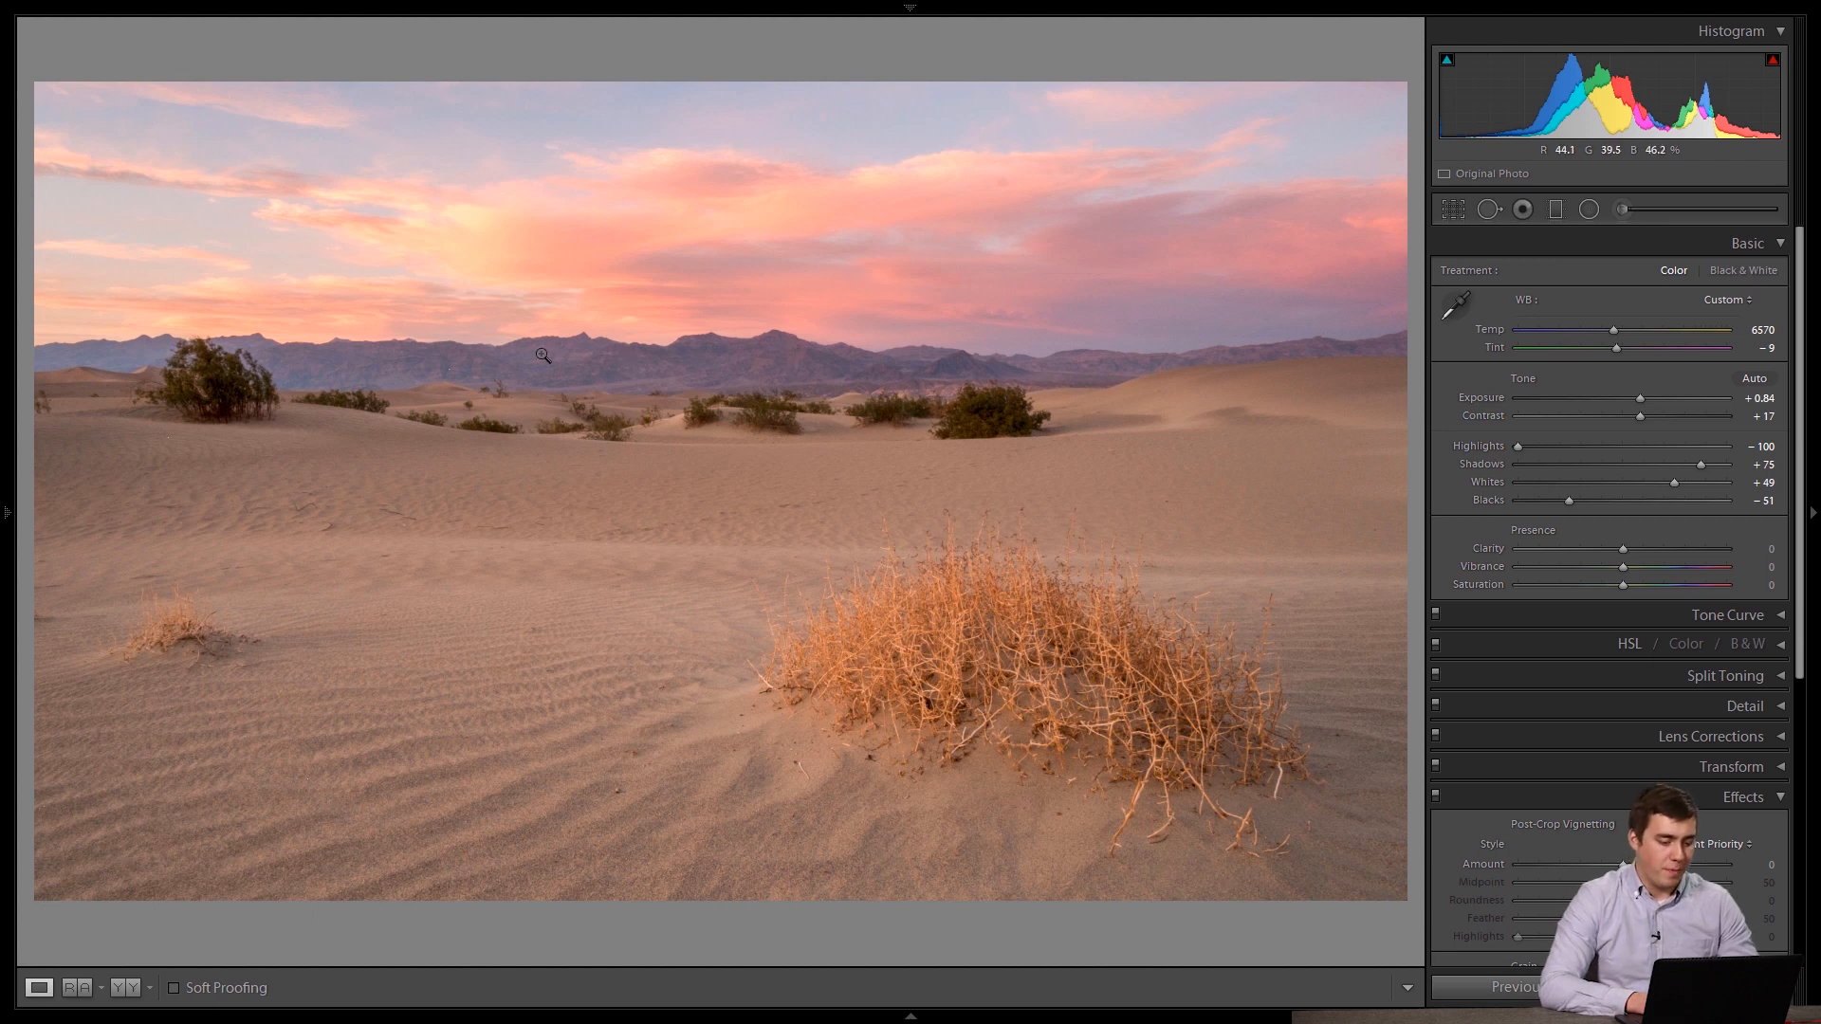
mouse_move(346, 376)
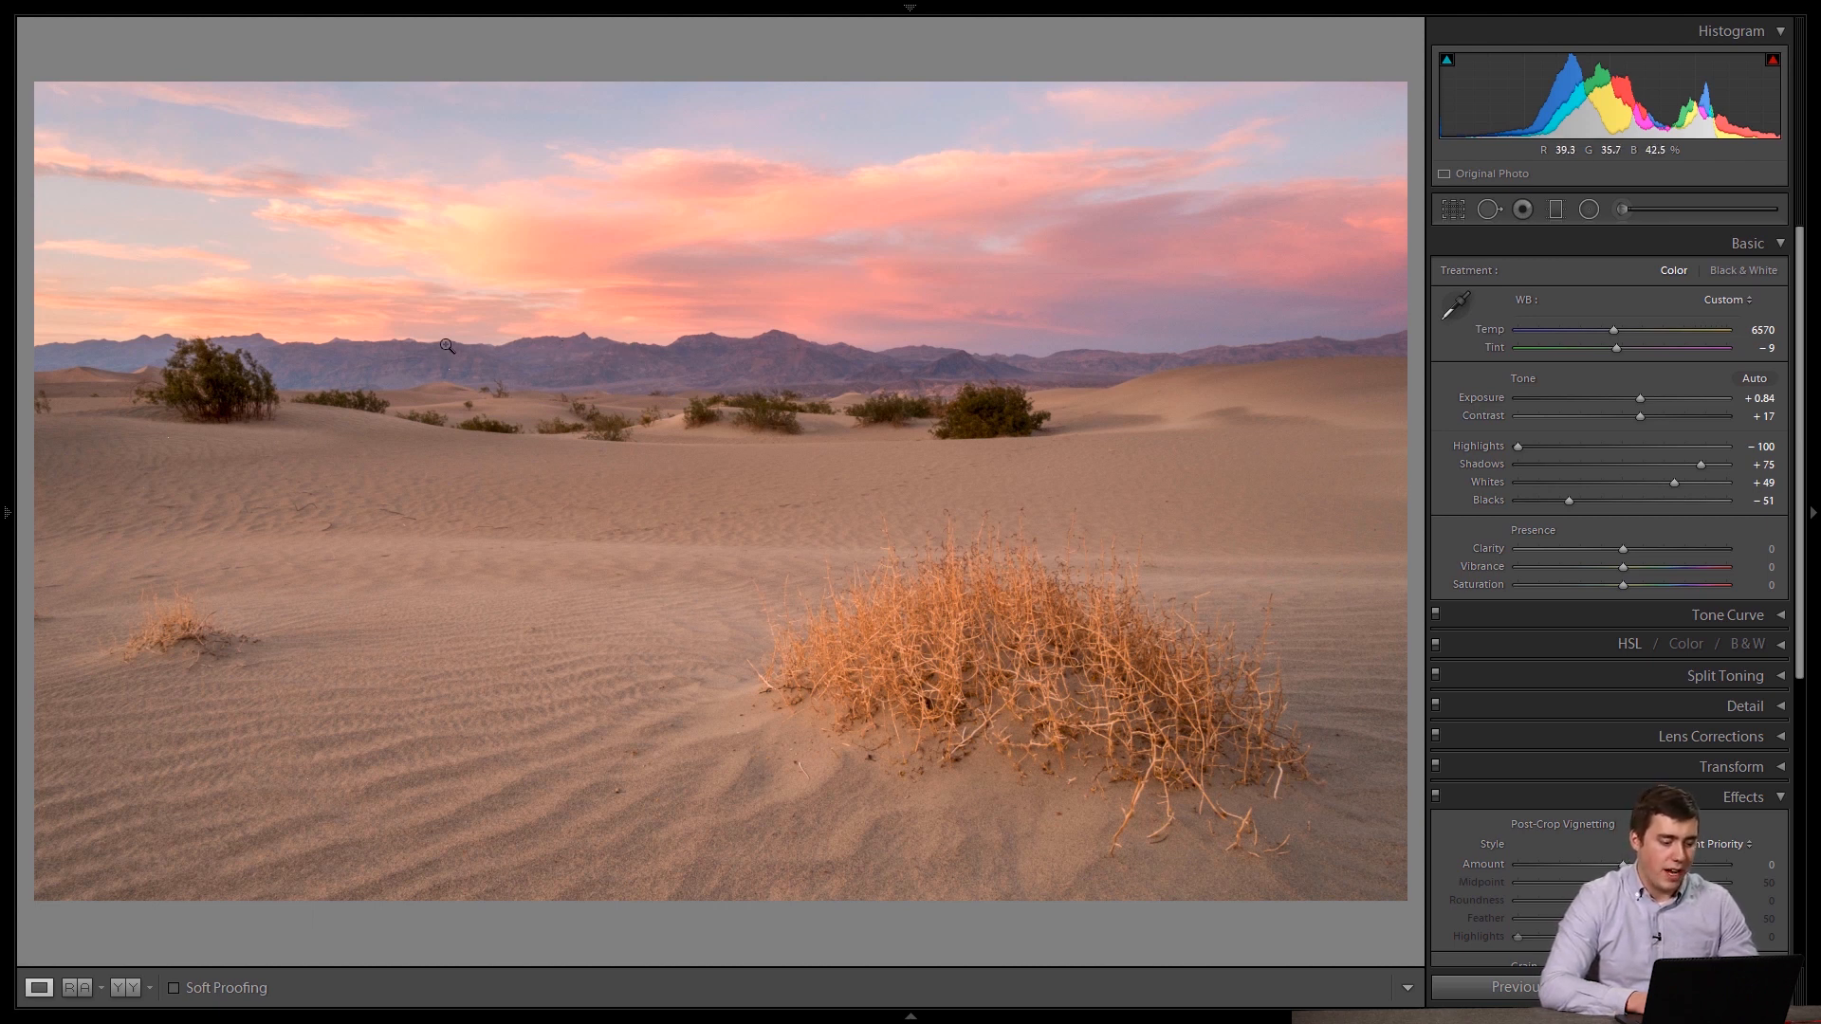
mouse_move(713, 376)
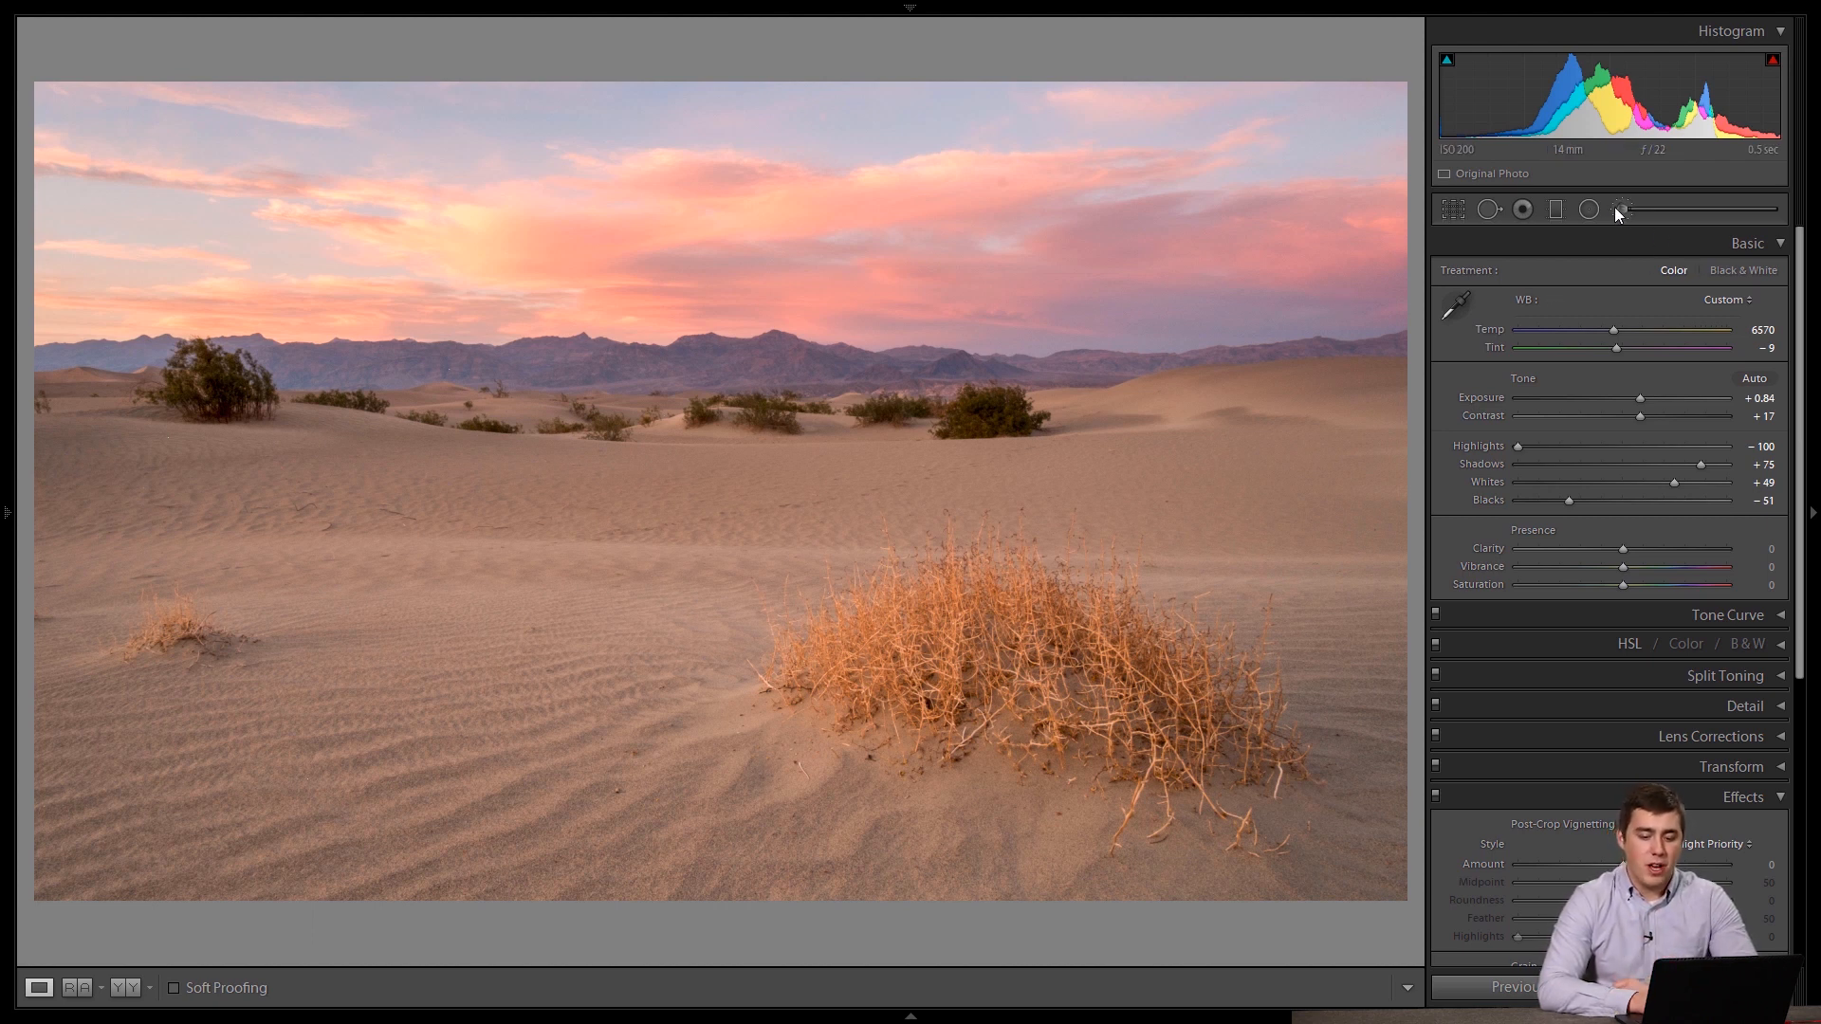
Start an Adjustment Brush mask for painting over the distant mountain band
left_click(1622, 208)
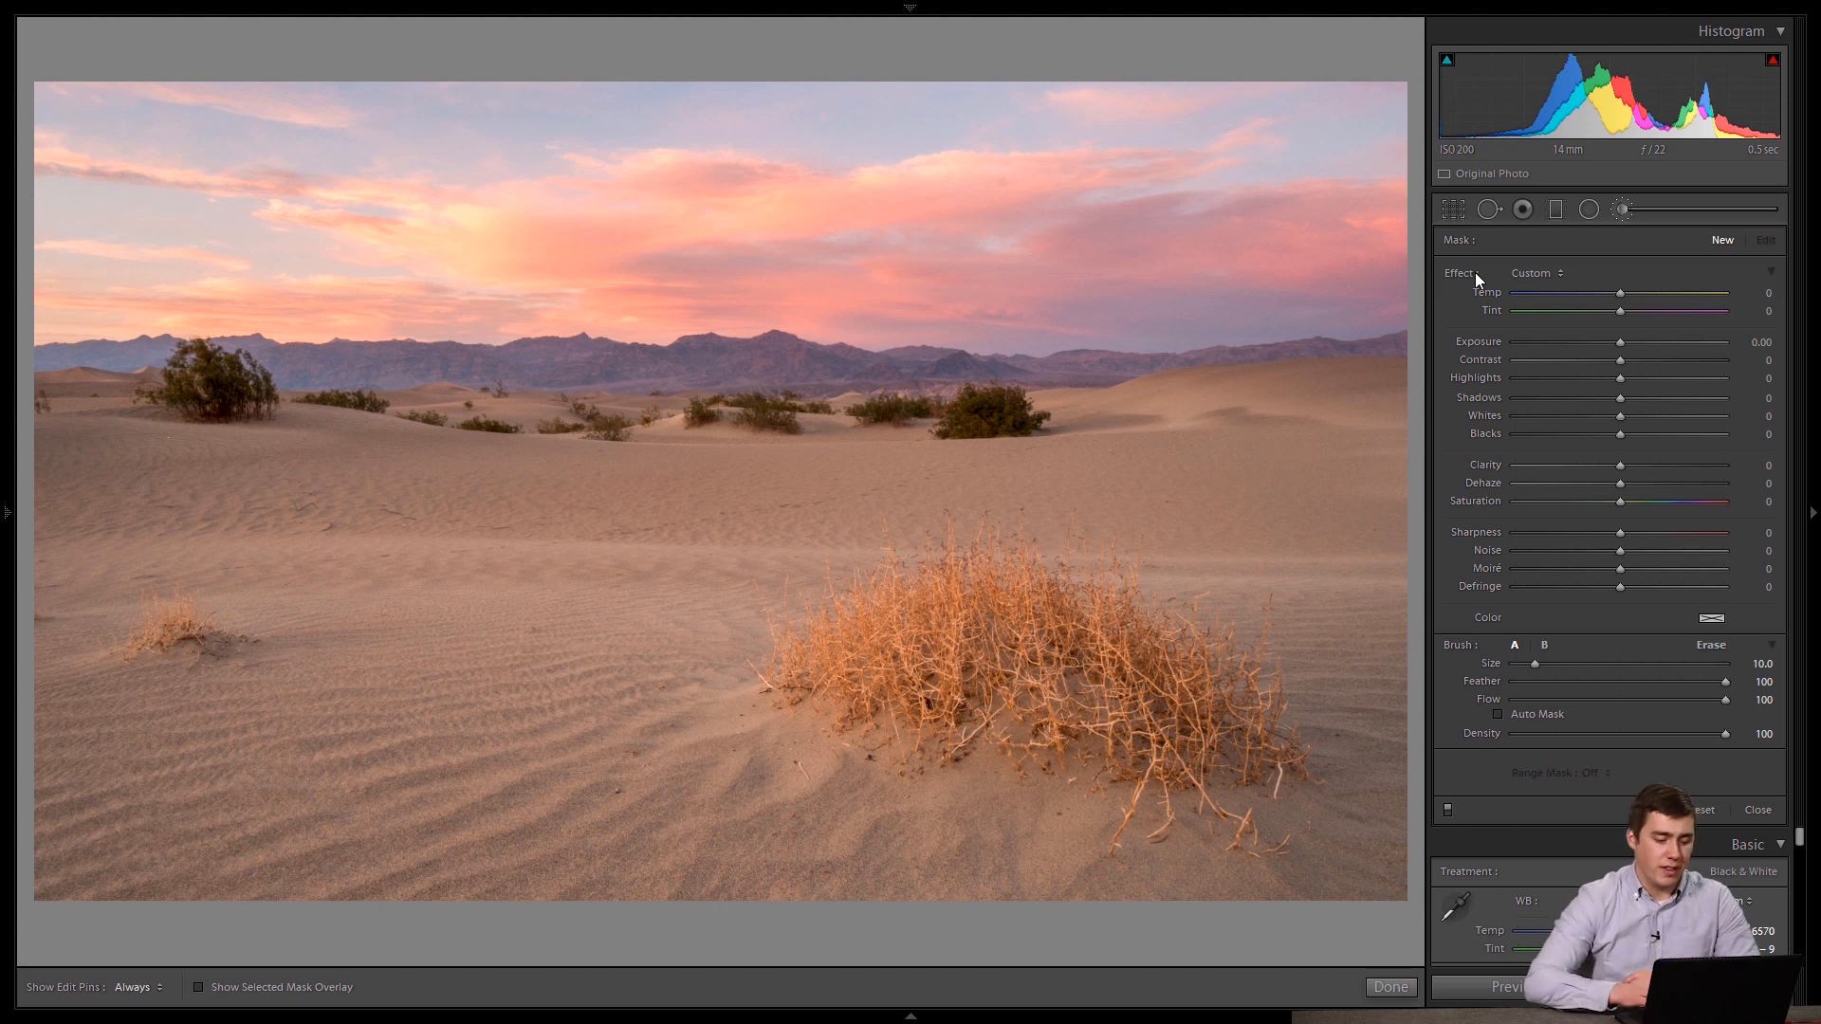
mouse_move(679, 389)
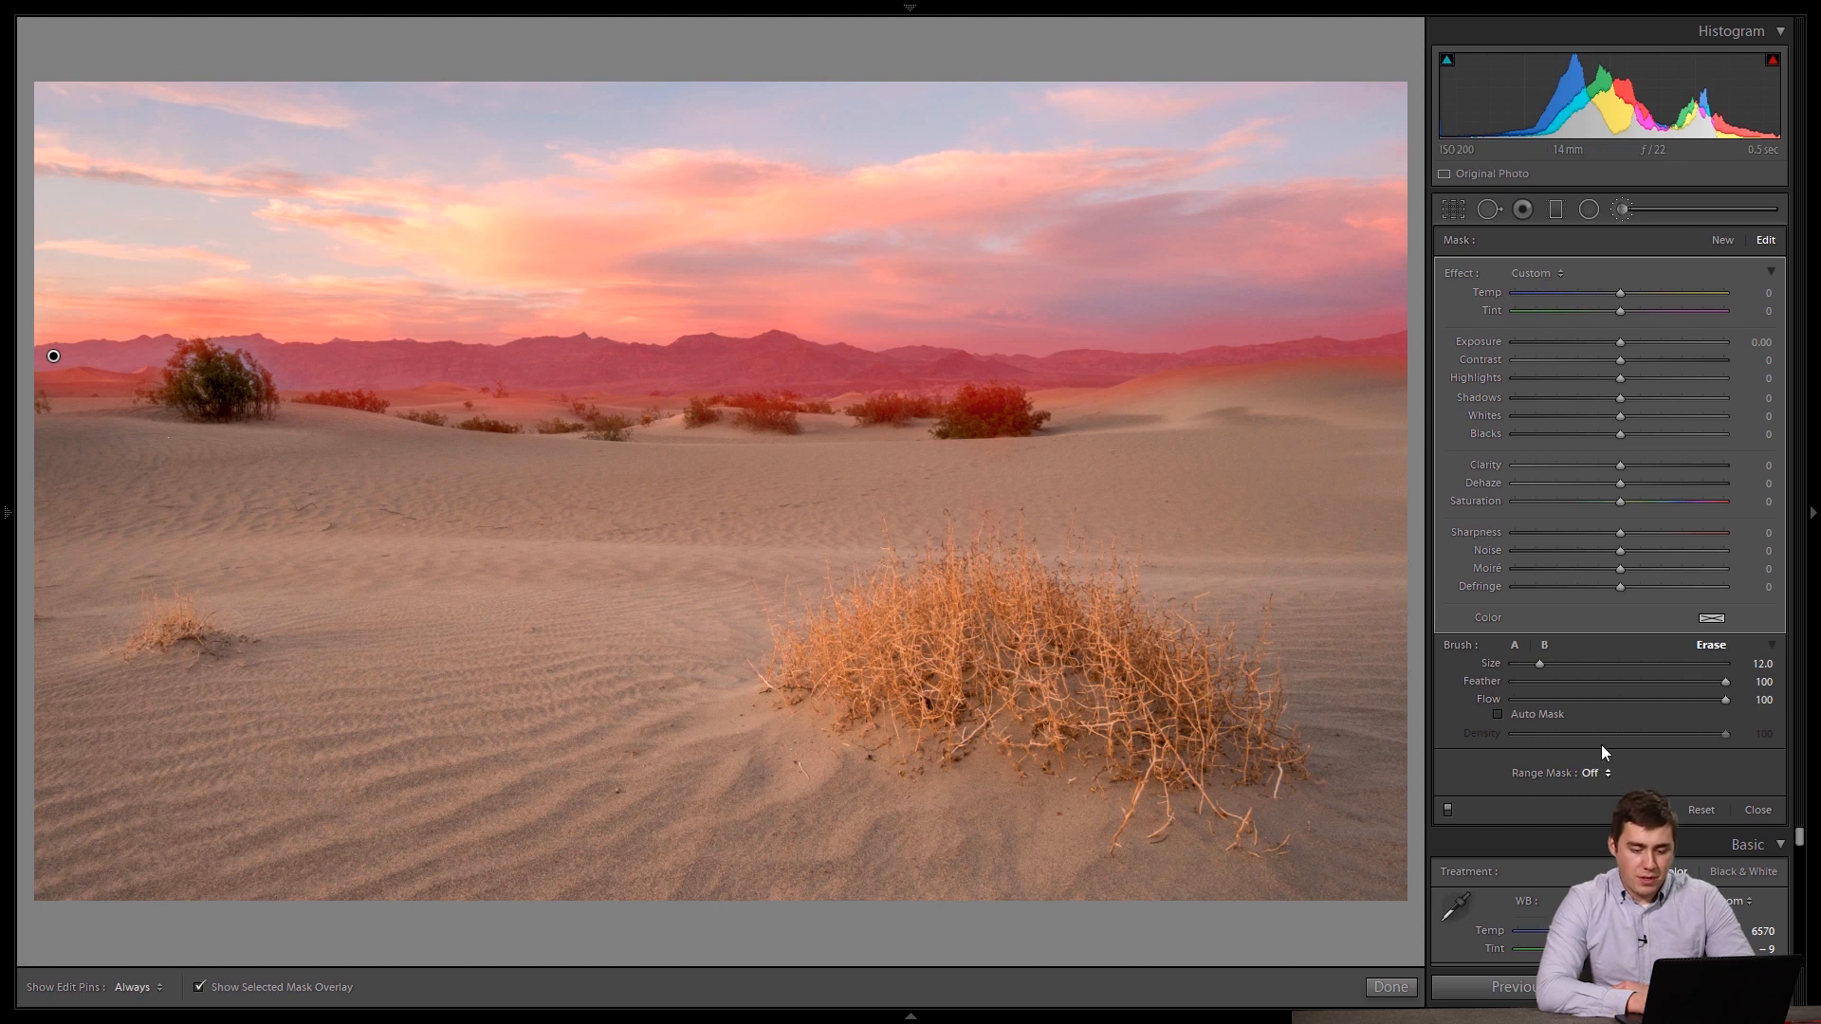
Set the brush mask's Range Mask type to Luminance
left_click(1593, 772)
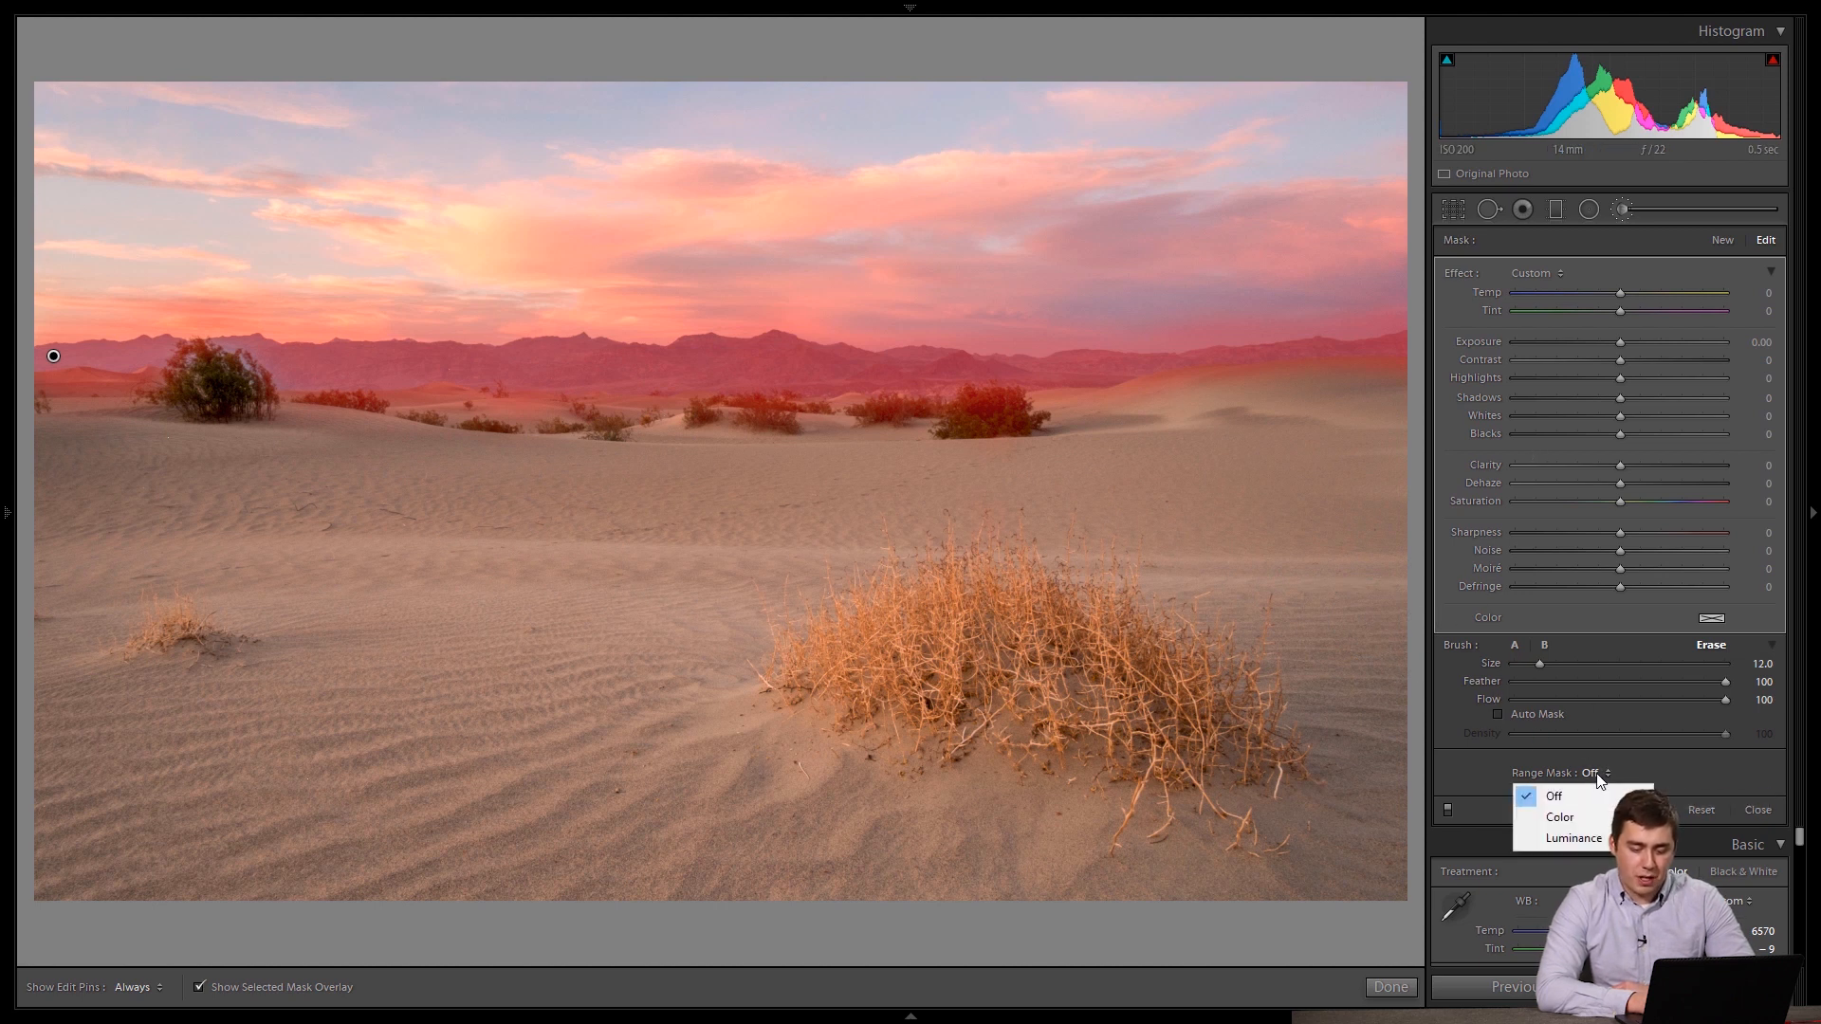
left_click(1572, 837)
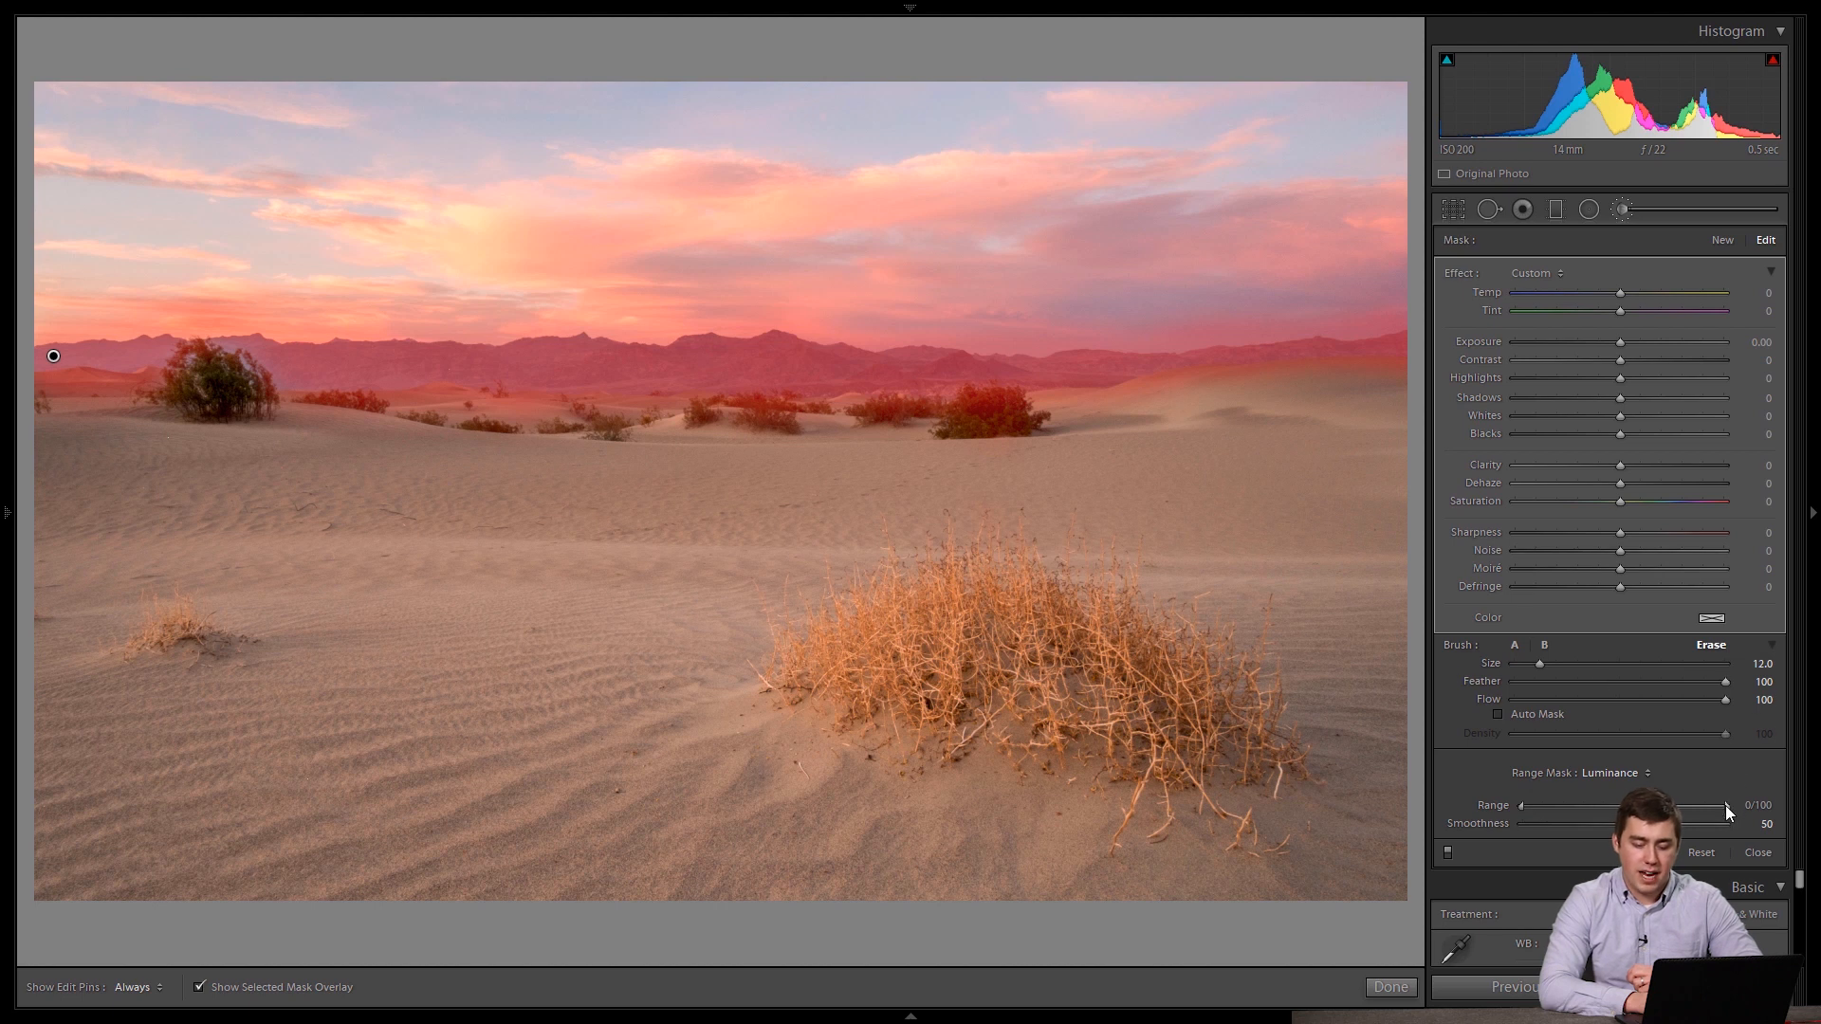
mouse_move(1725, 812)
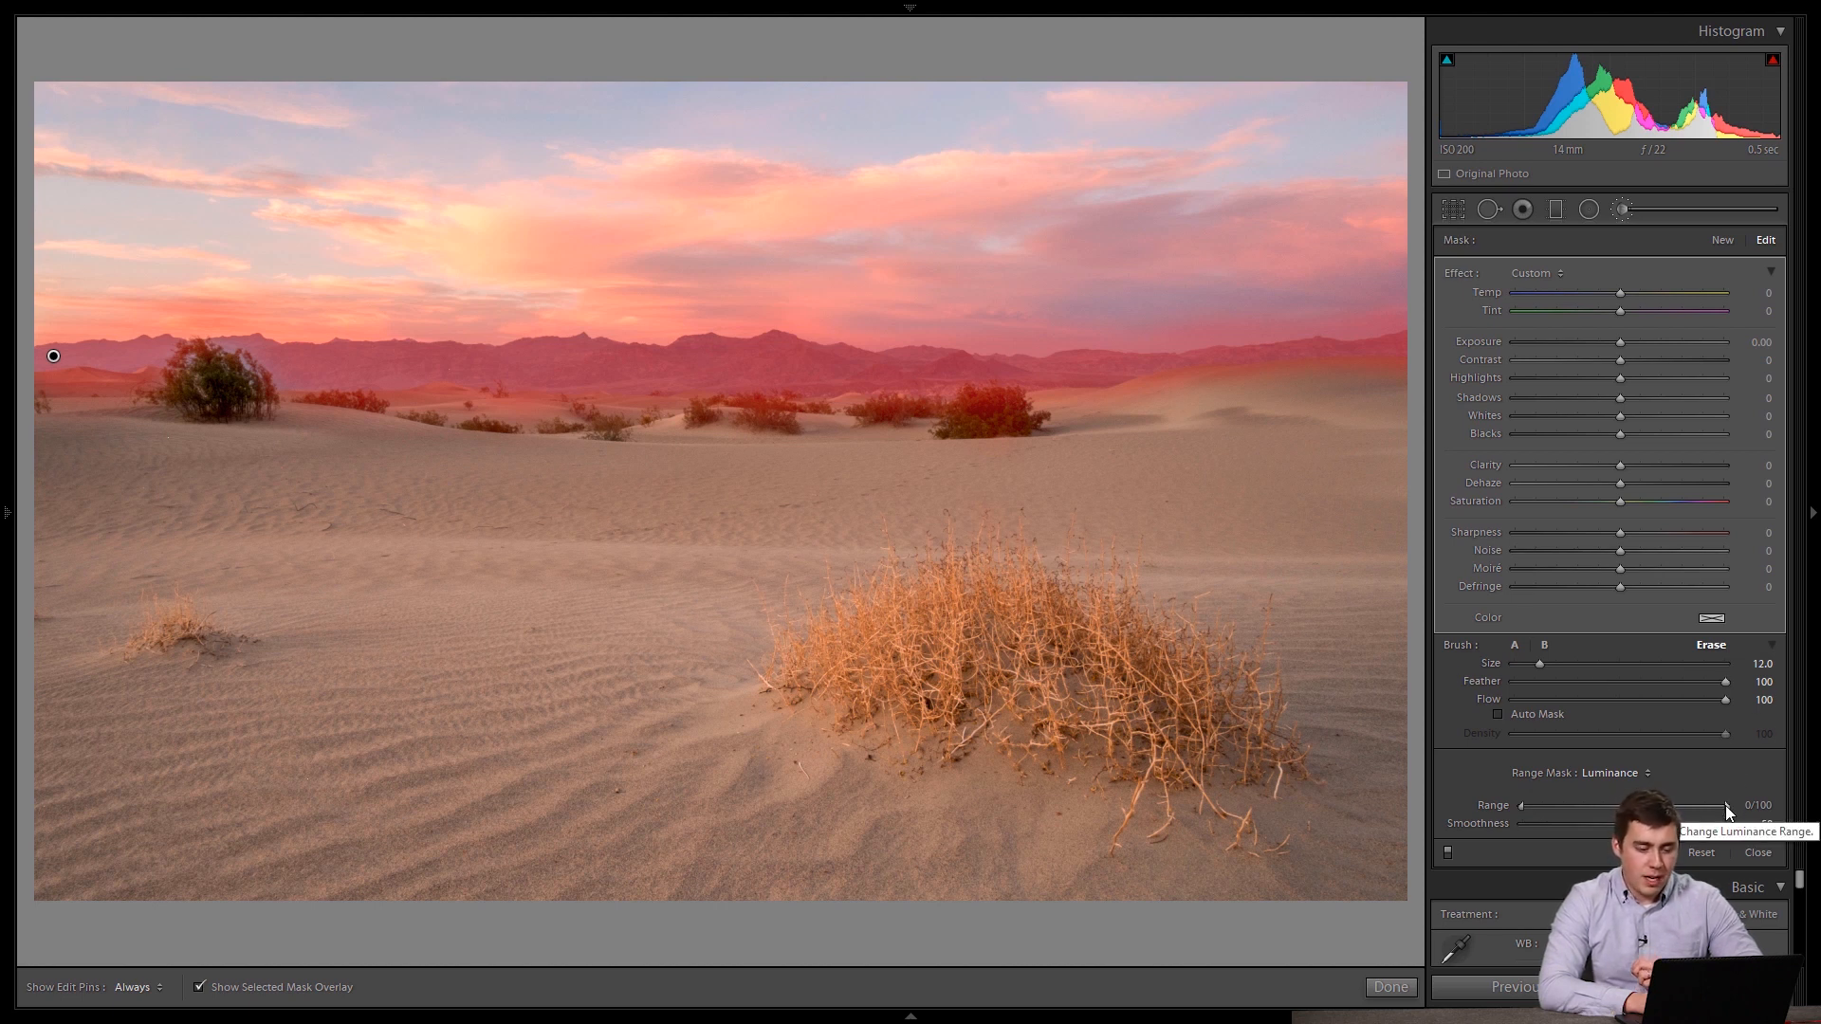
Lower the mask's upper luminance limit, trying several values and settling near 72–73
left_click_drag(1746, 804, 1696, 804)
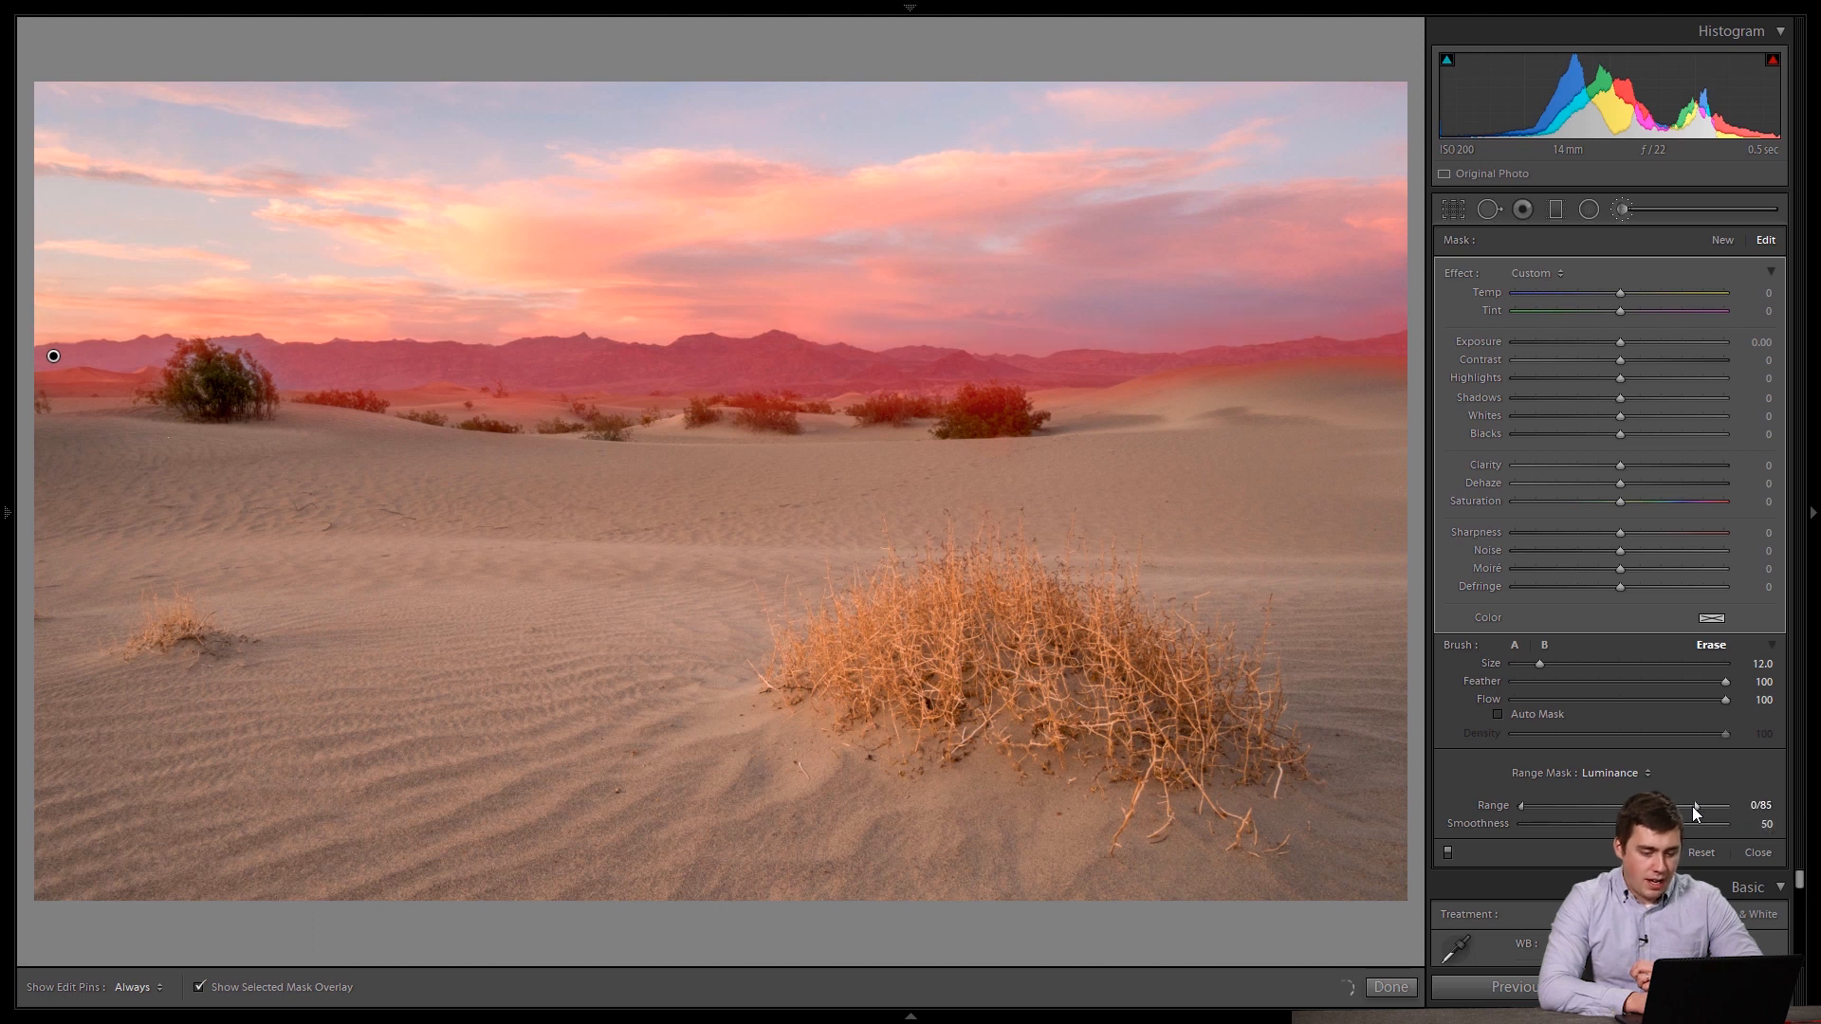
left_click_drag(1695, 804, 1729, 804)
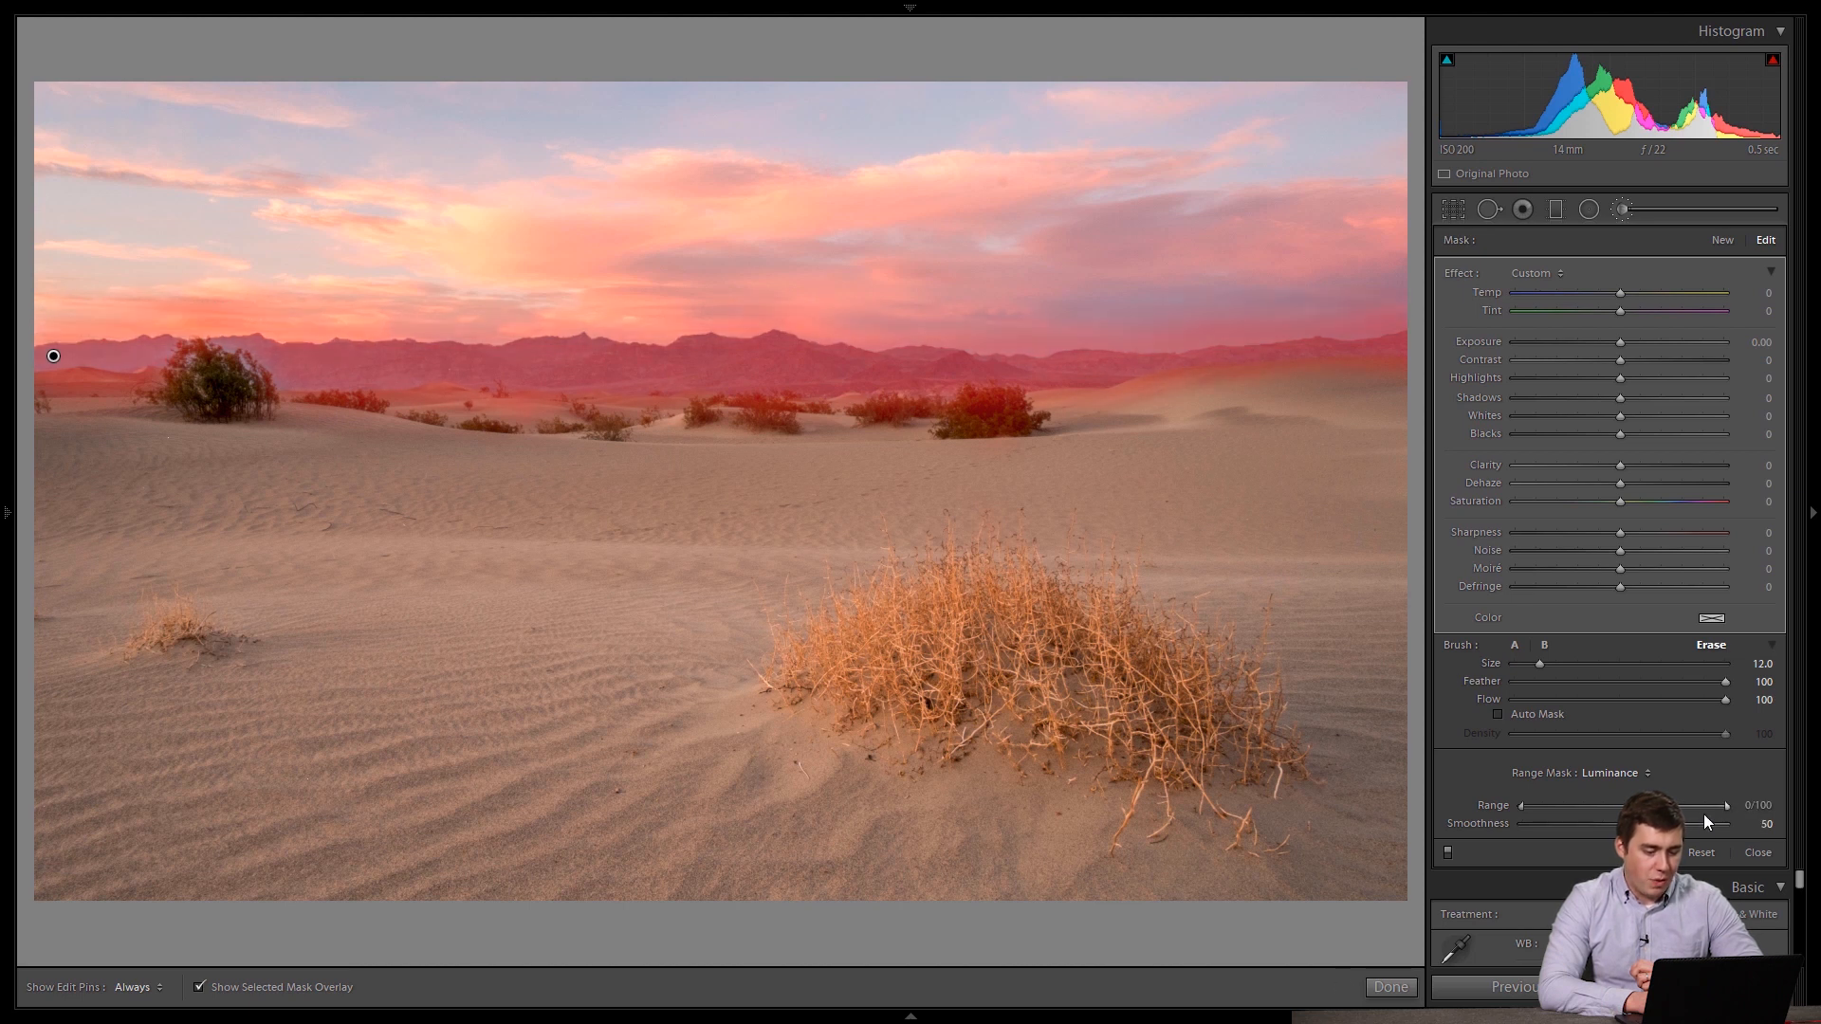
left_click_drag(1729, 804, 1687, 804)
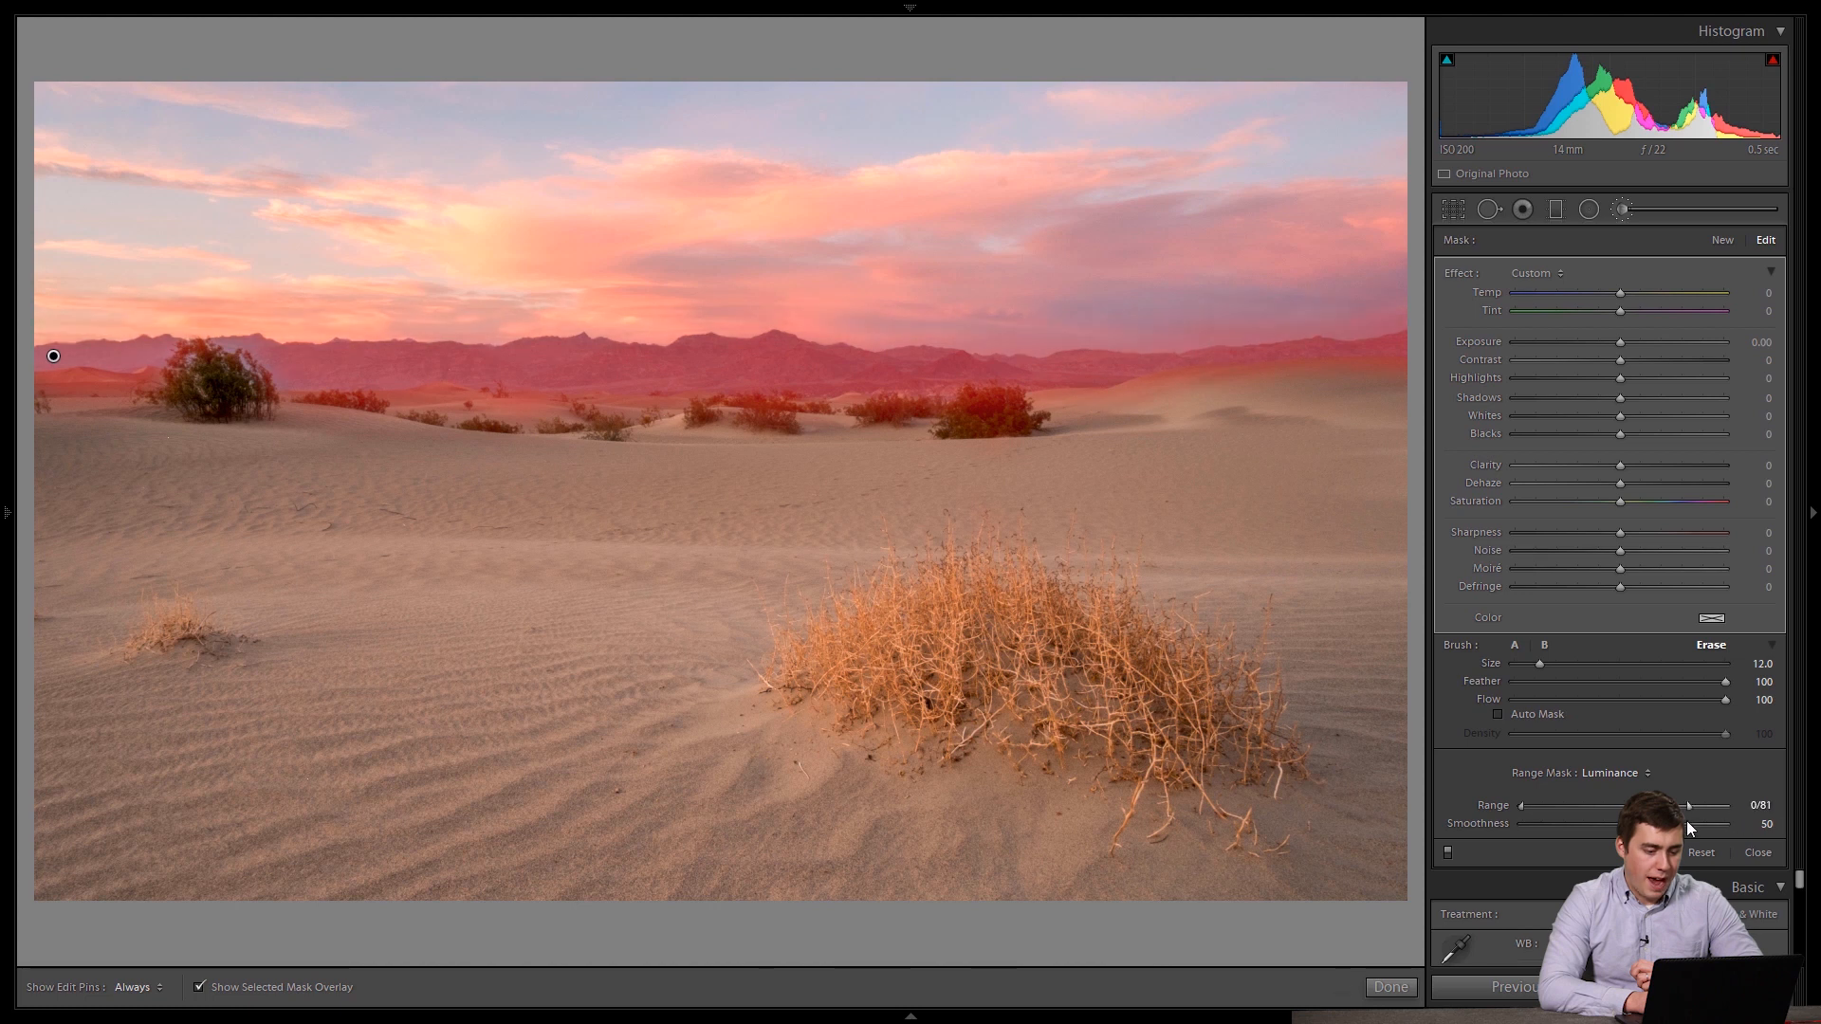
left_click_drag(1690, 804, 1681, 804)
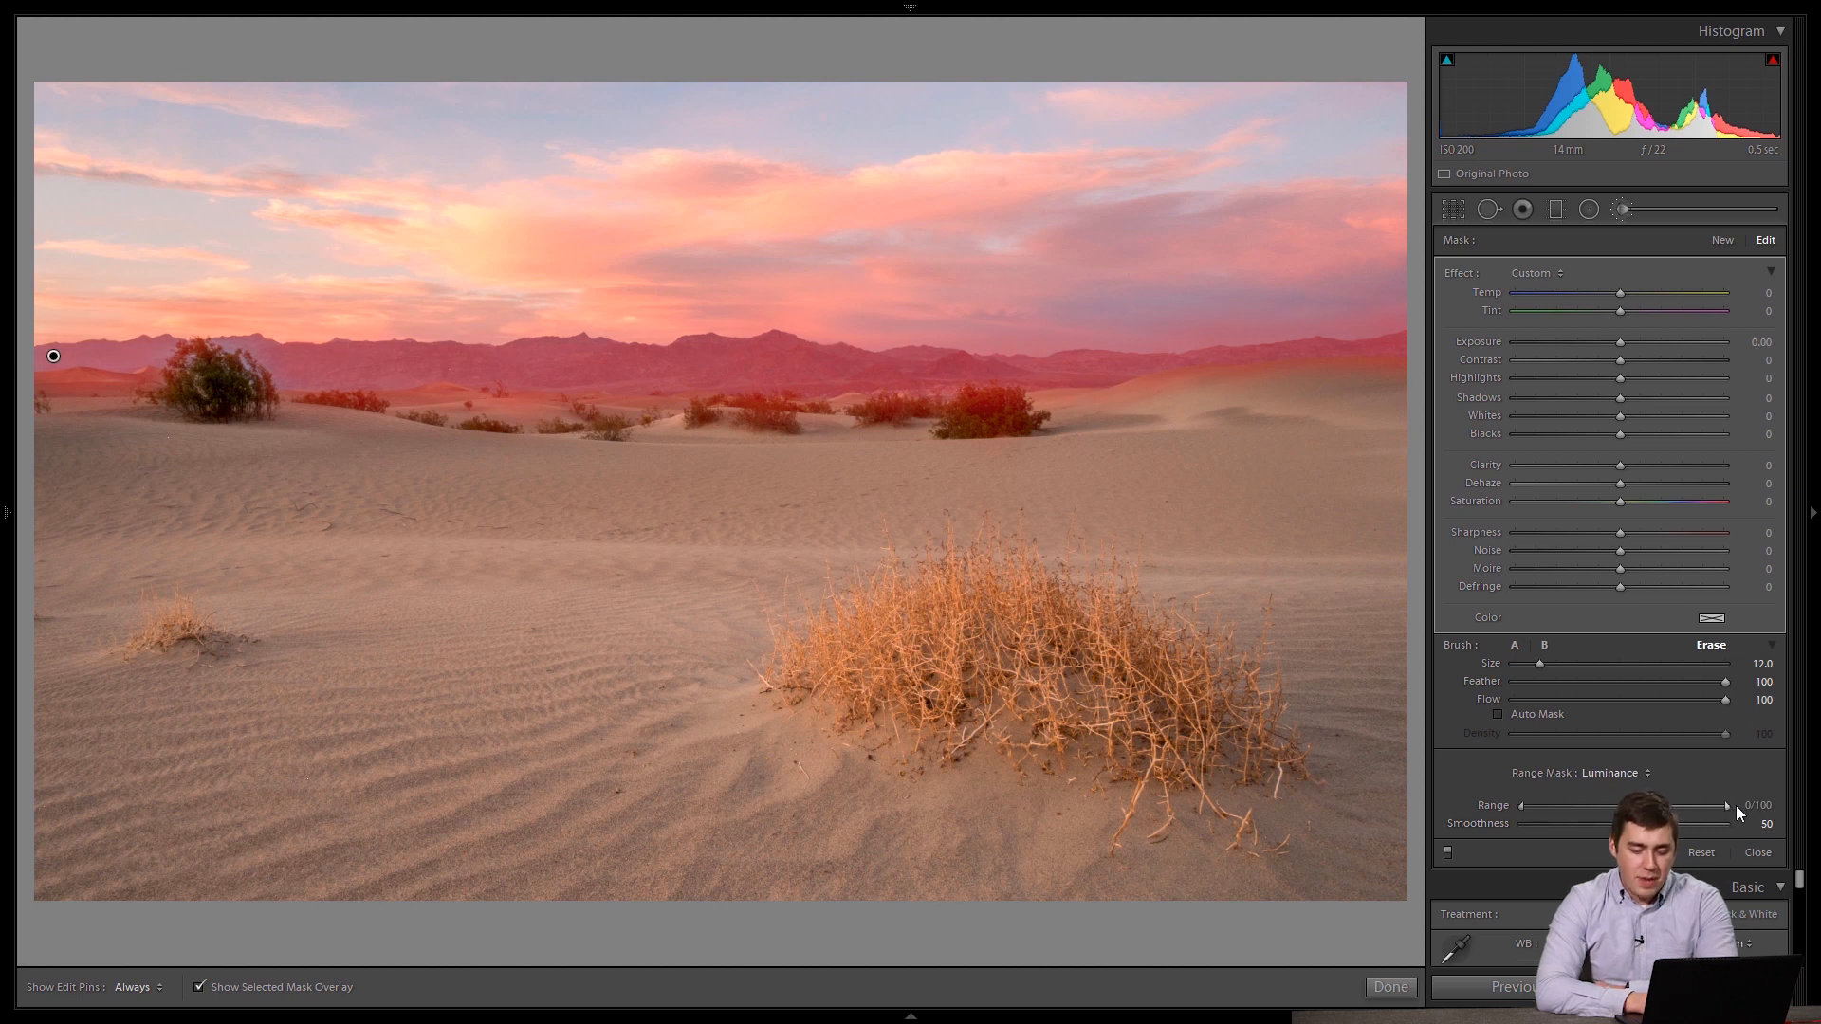
left_click_drag(1725, 804, 1669, 804)
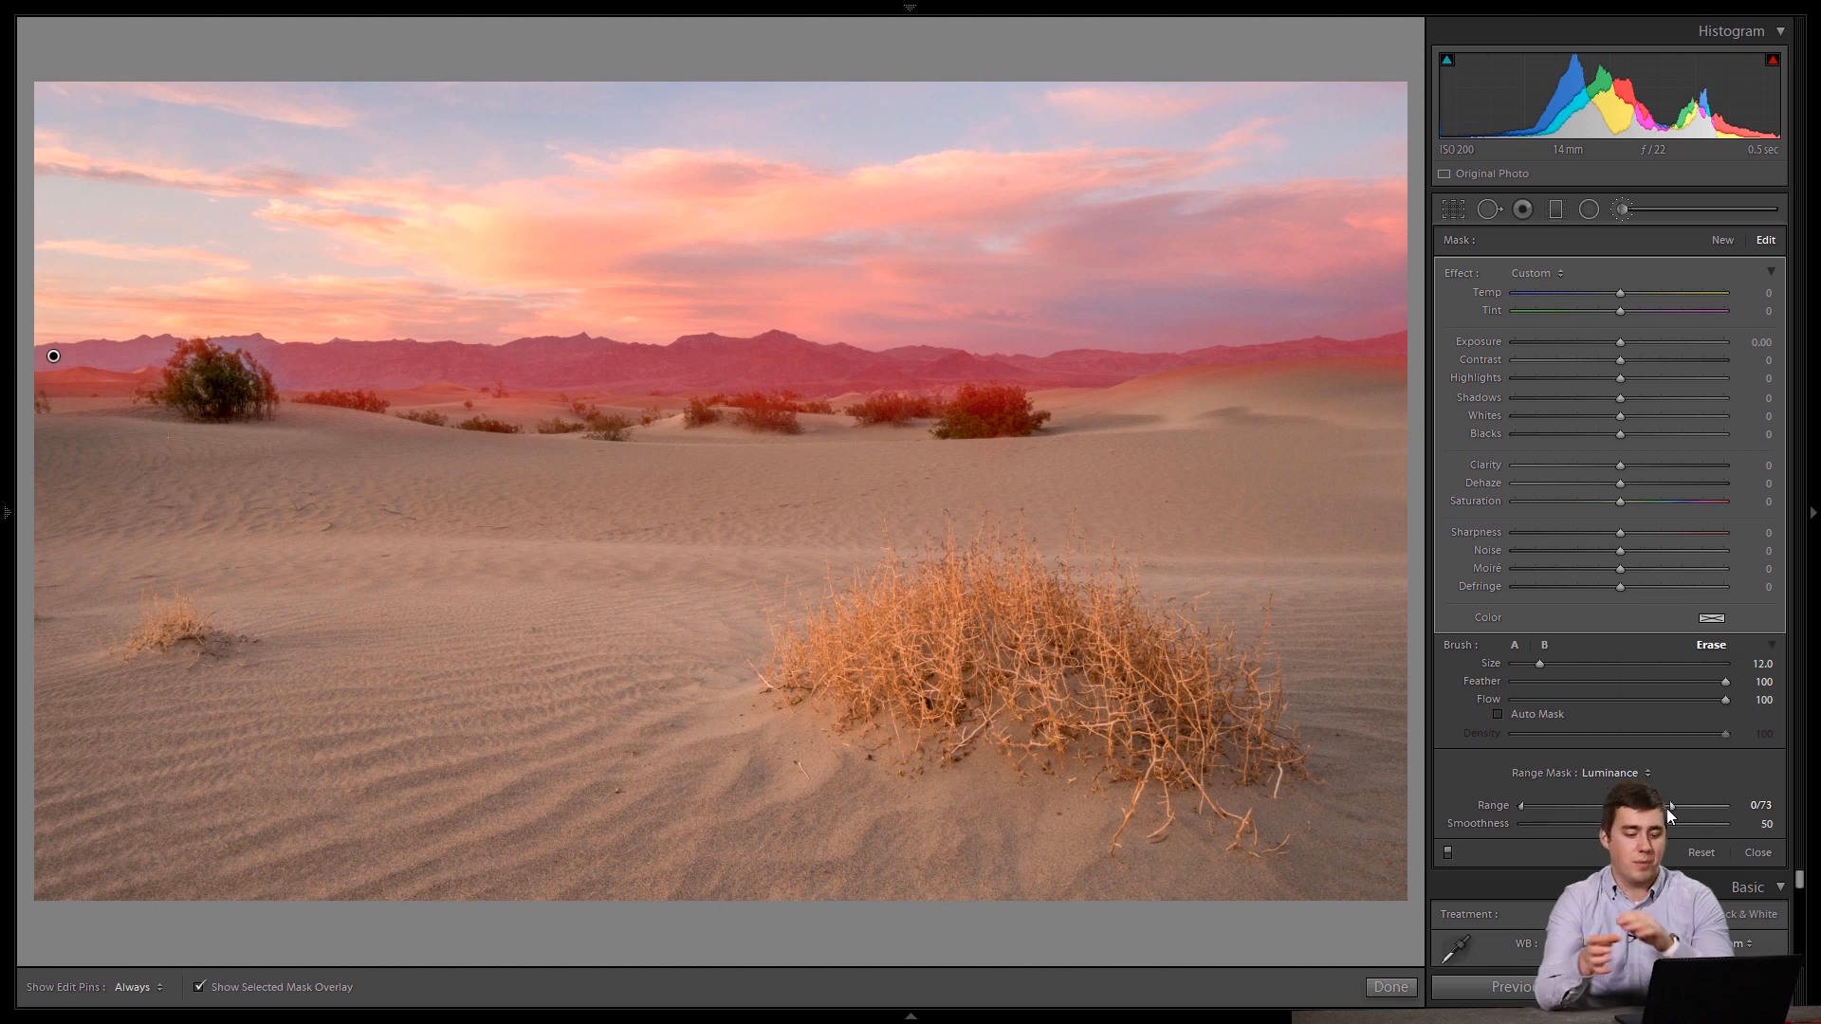
left_click_drag(1669, 804, 1724, 804)
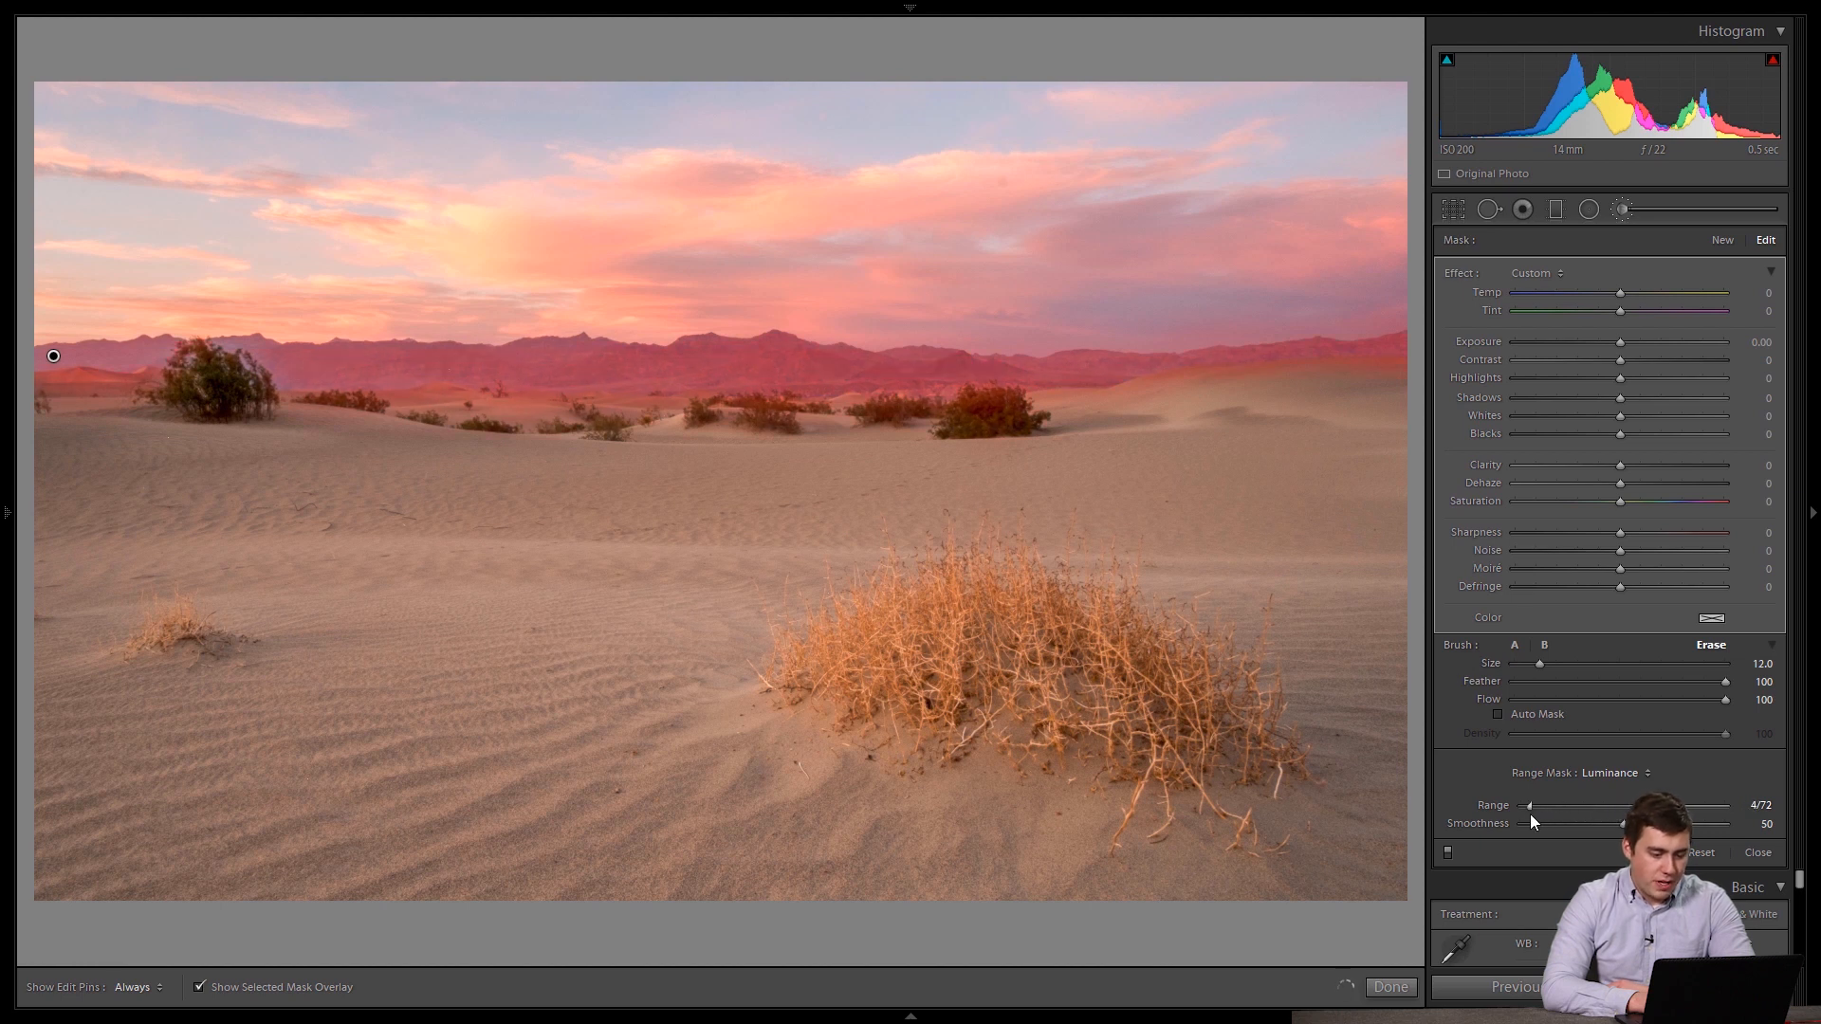
Raise the mask's lower luminance limit through 50 and 40, leaving the range around 34–72
left_click_drag(1531, 805, 1591, 804)
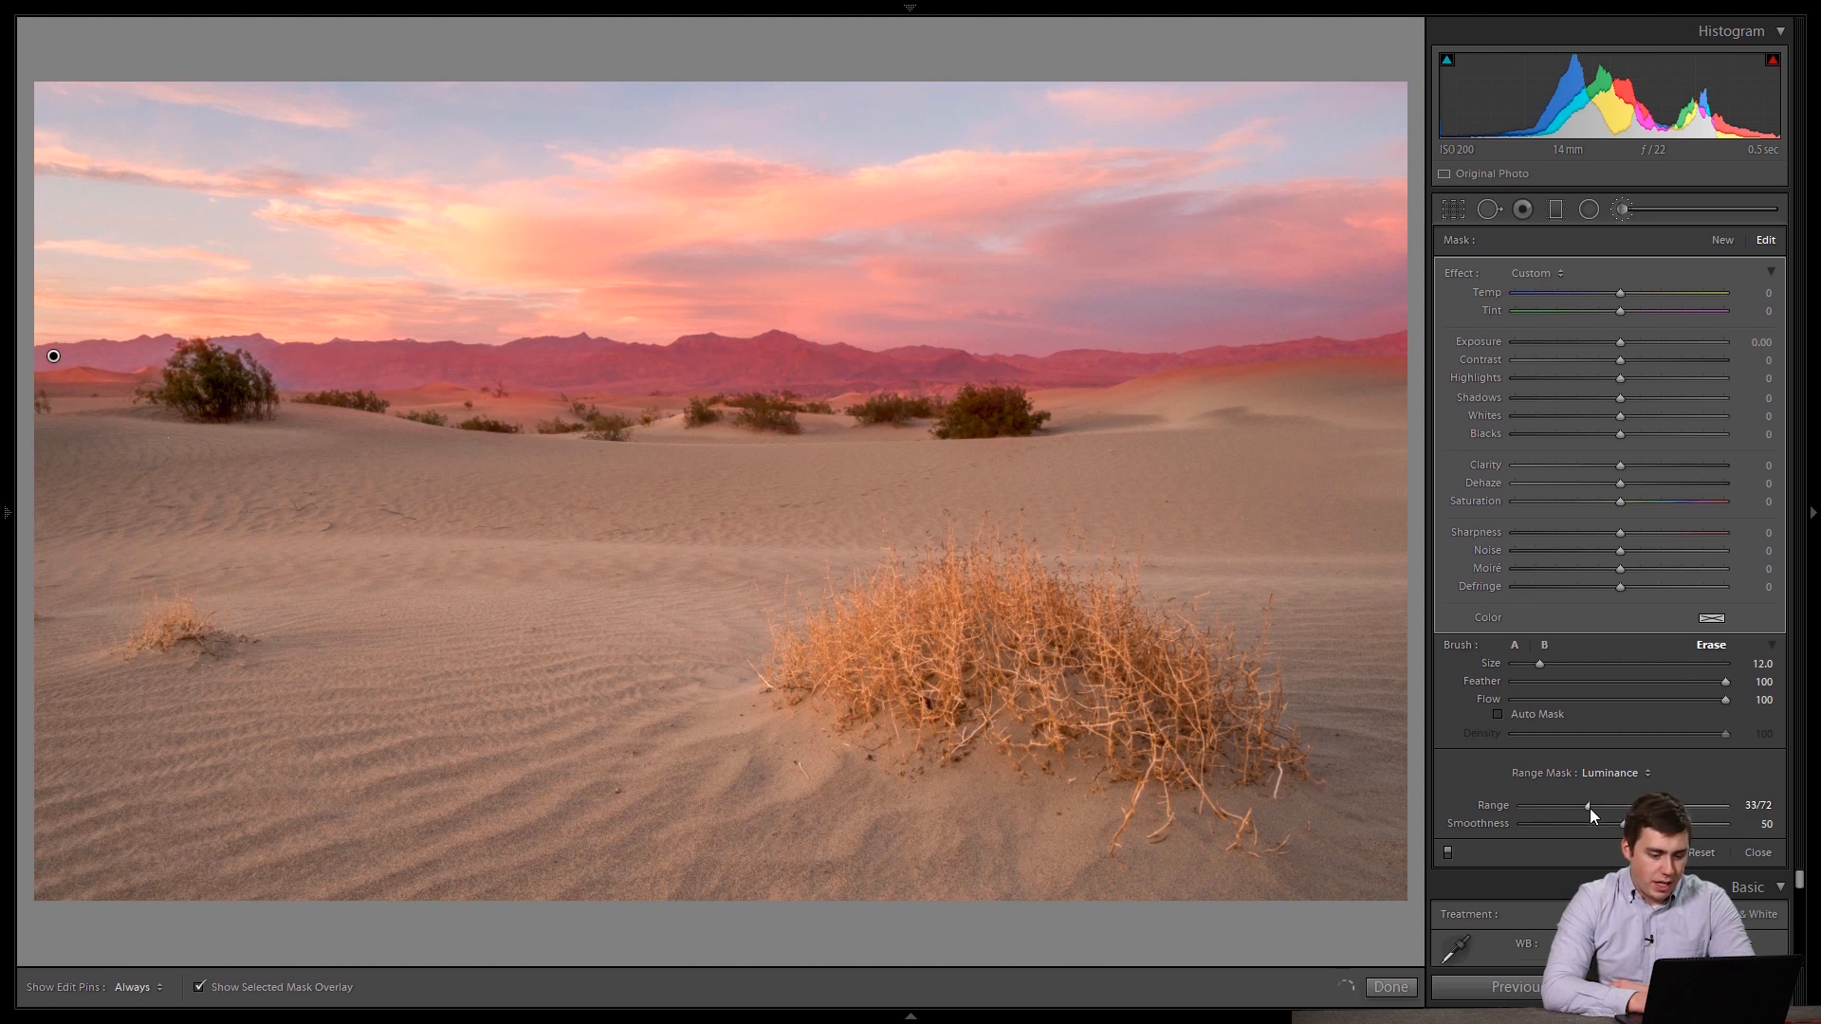
left_click_drag(1596, 805, 1580, 804)
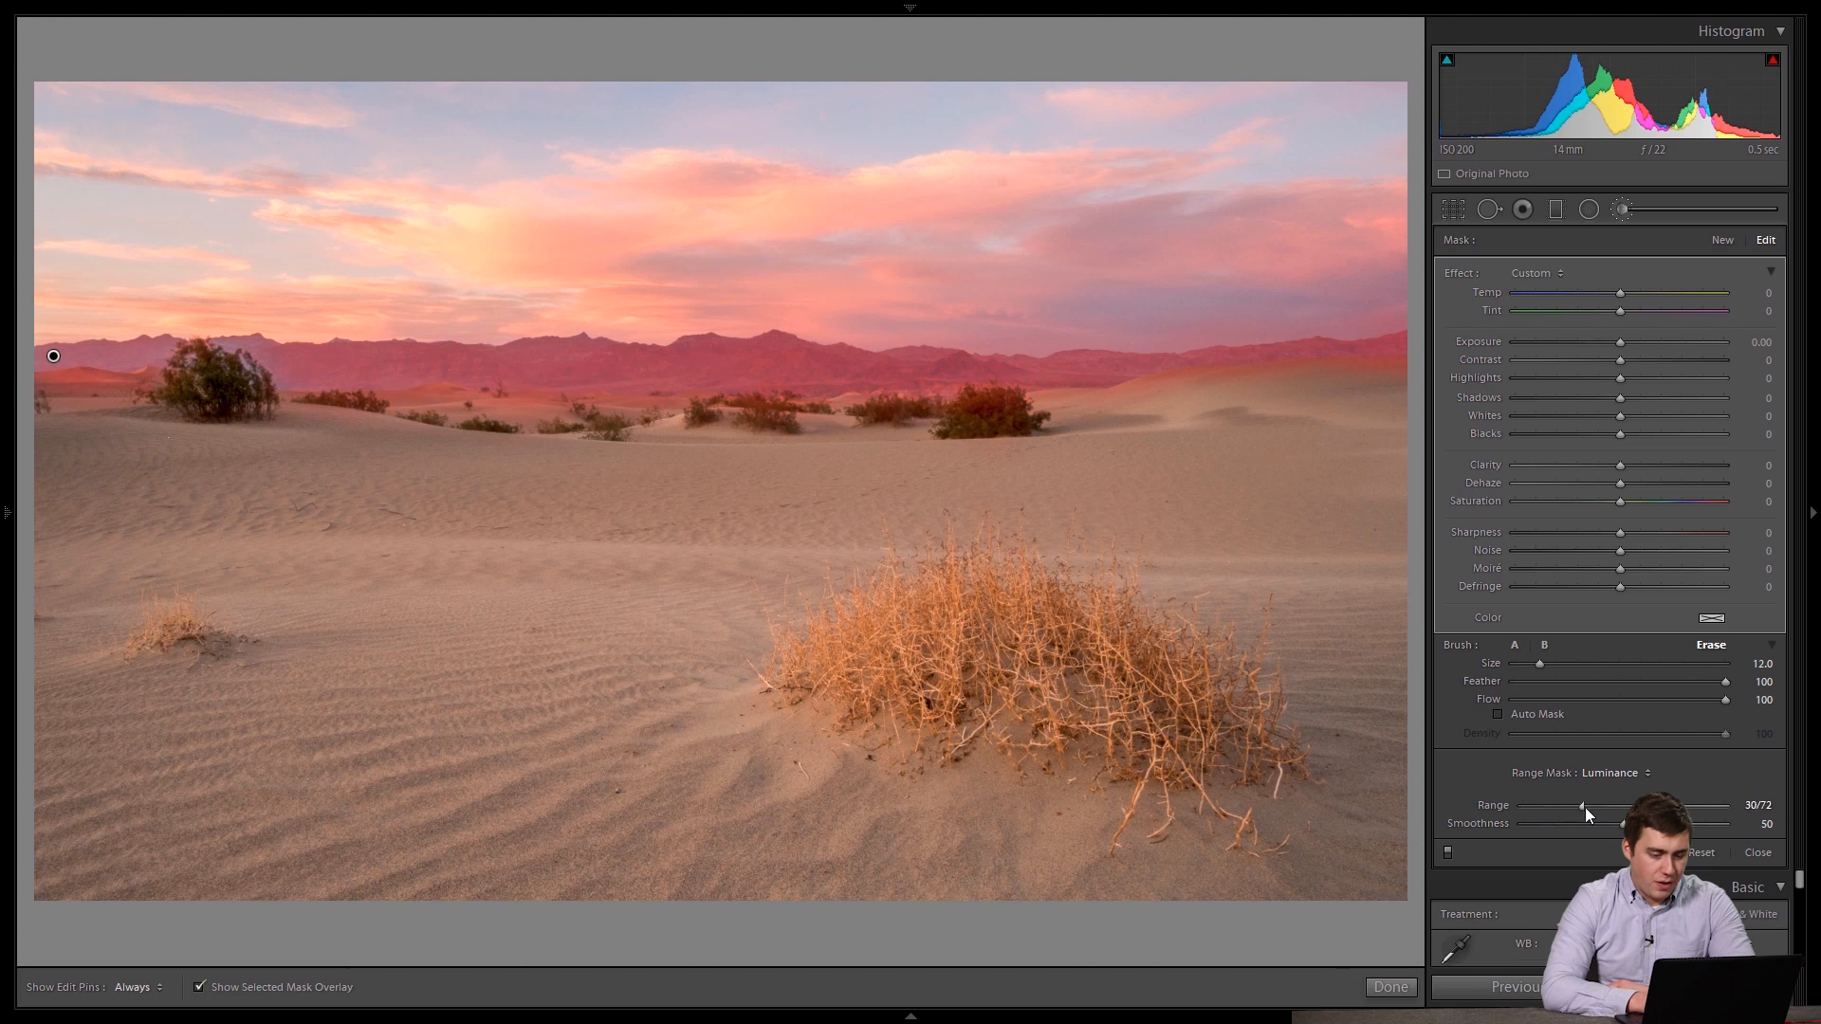
left_click_drag(1581, 804, 1553, 804)
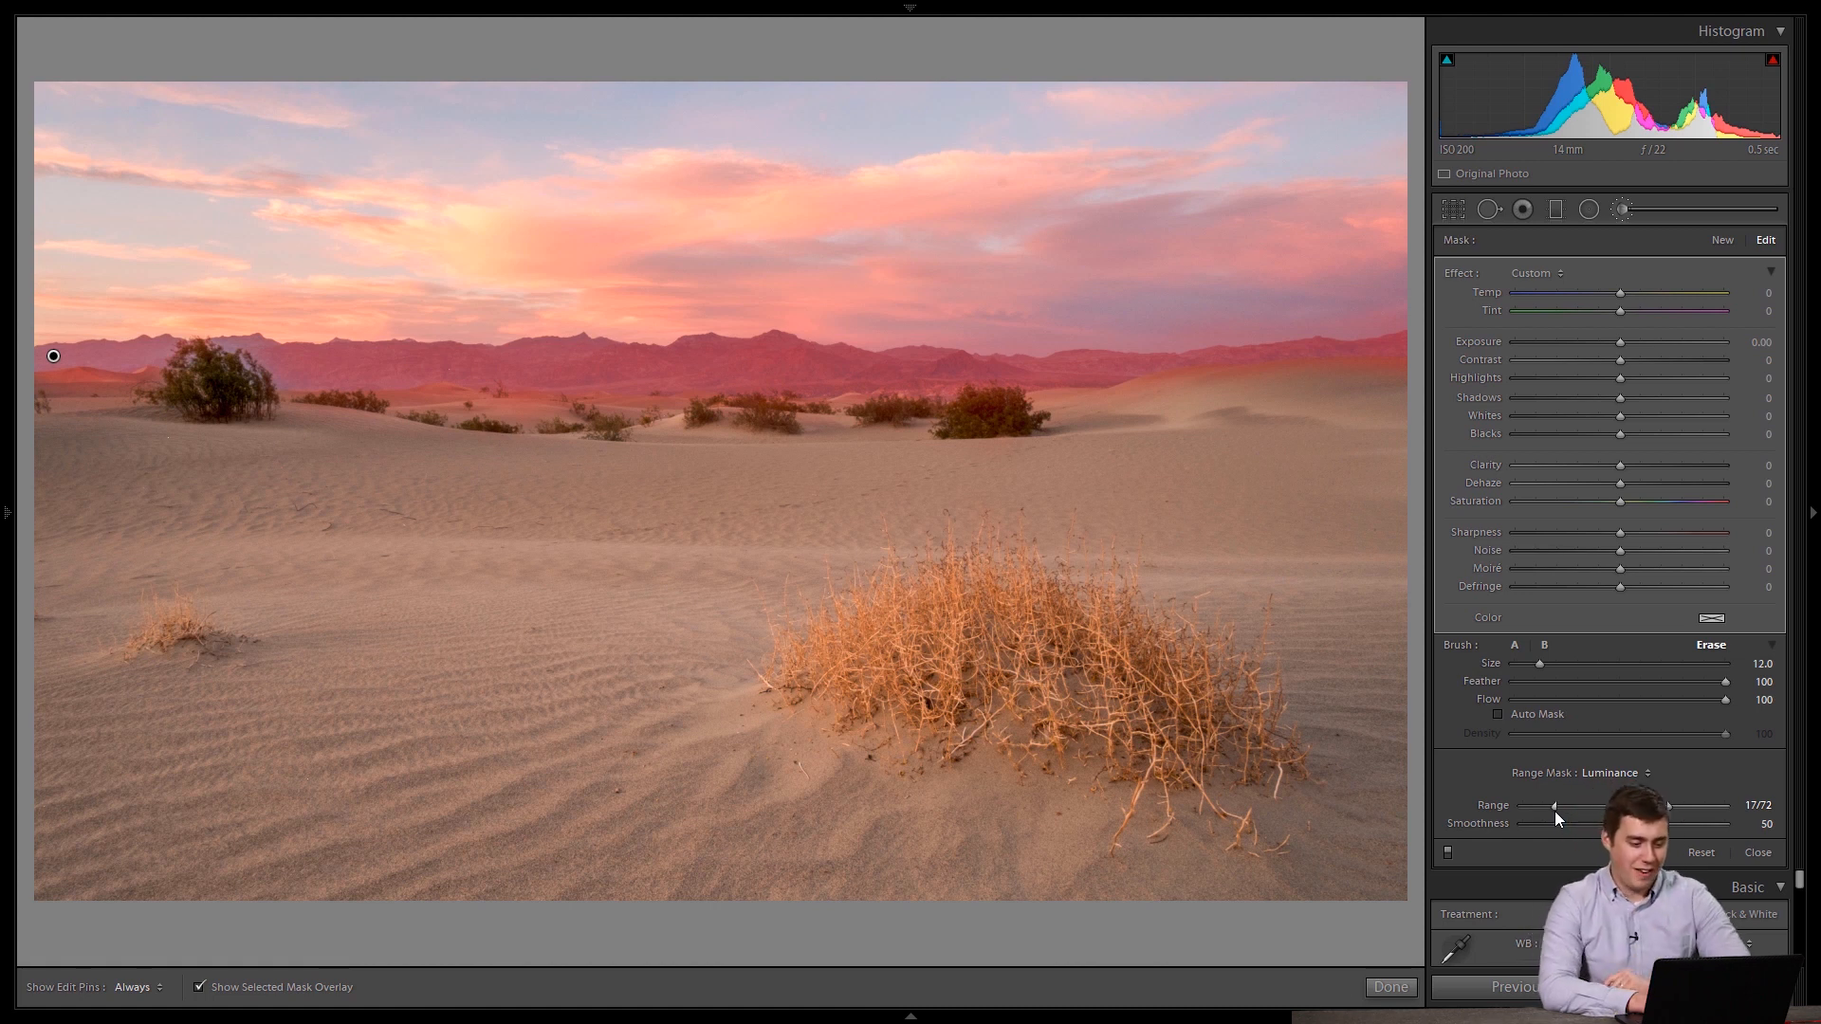
left_click_drag(1553, 805, 1628, 806)
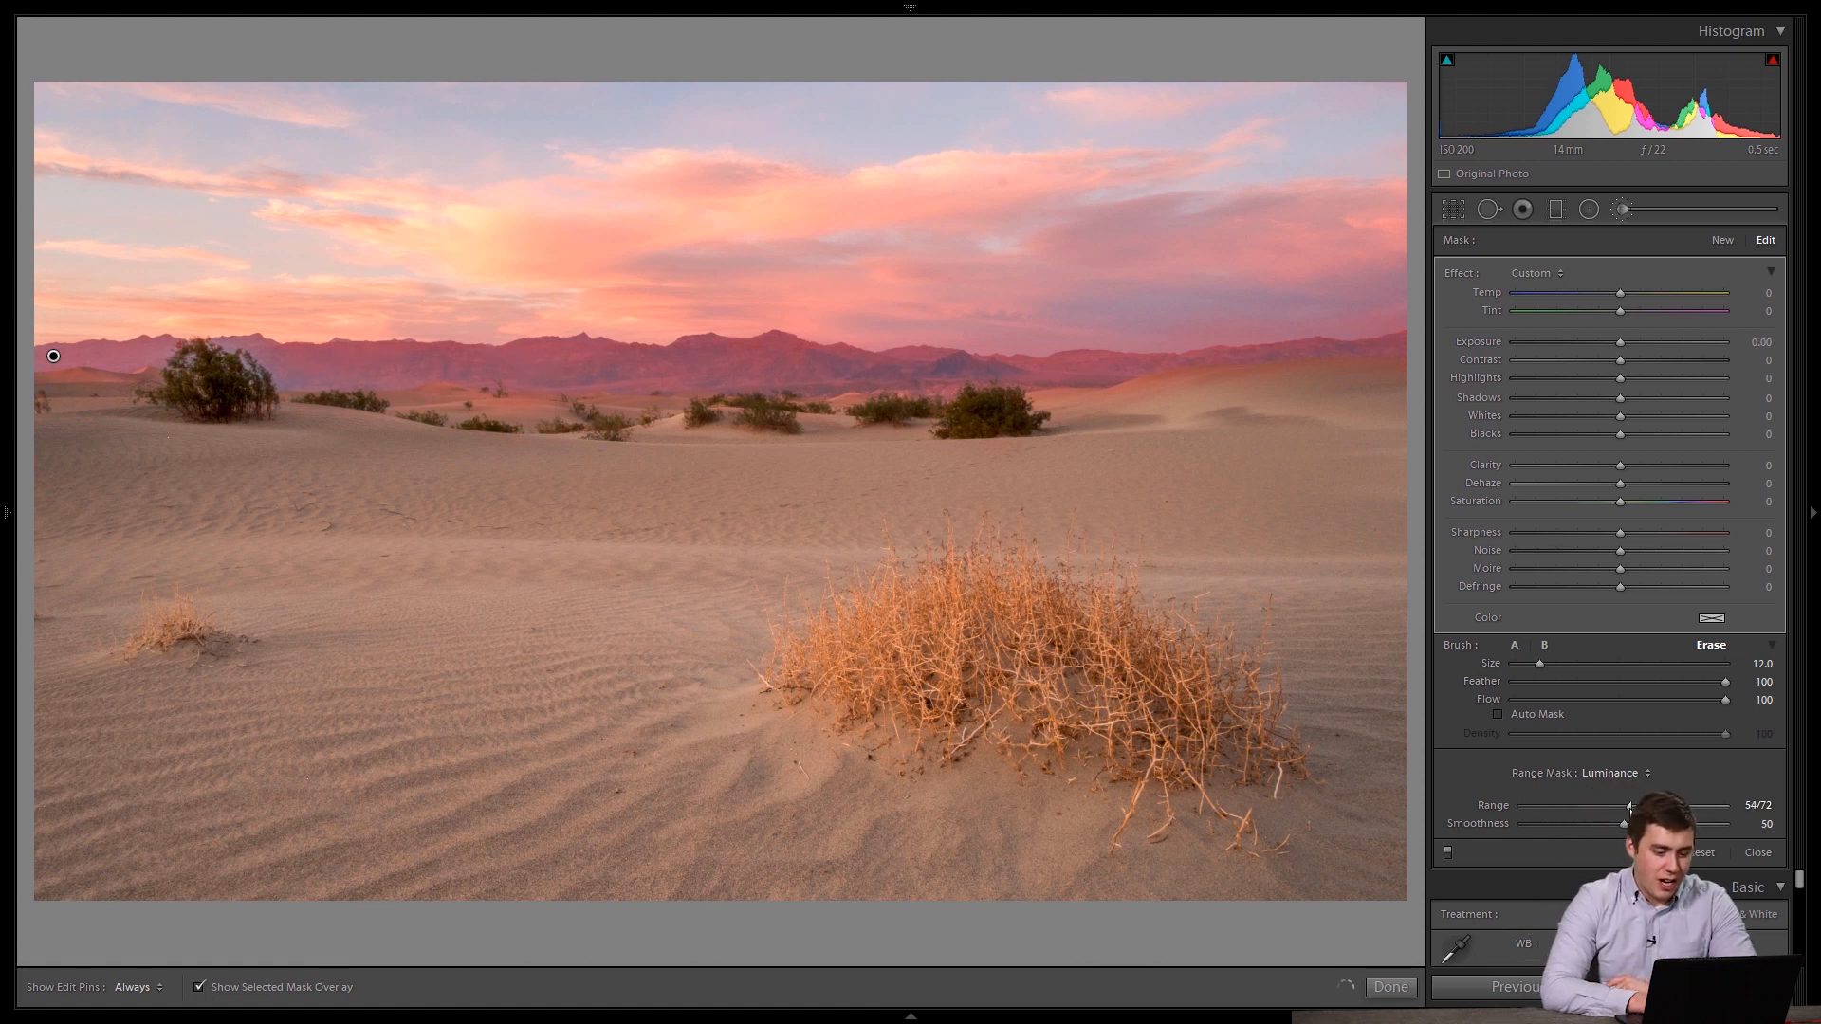
left_click_drag(1629, 806, 1620, 806)
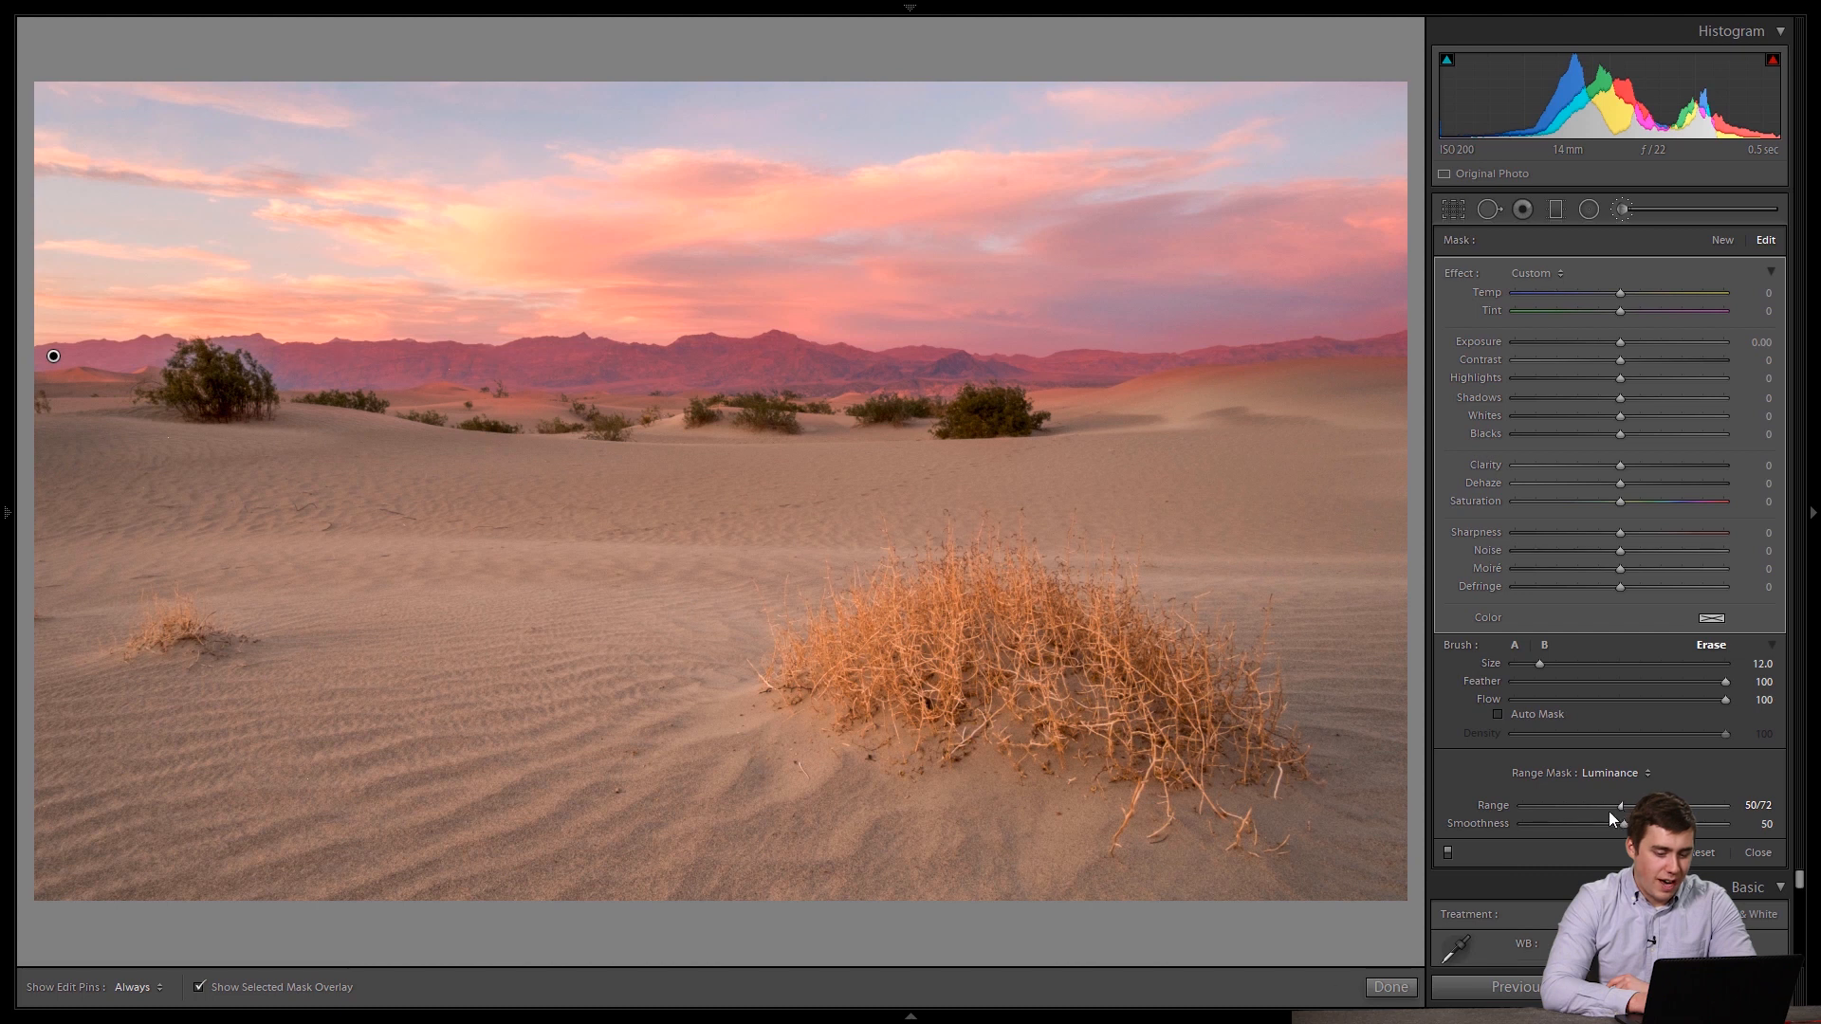
left_click_drag(1622, 804, 1600, 804)
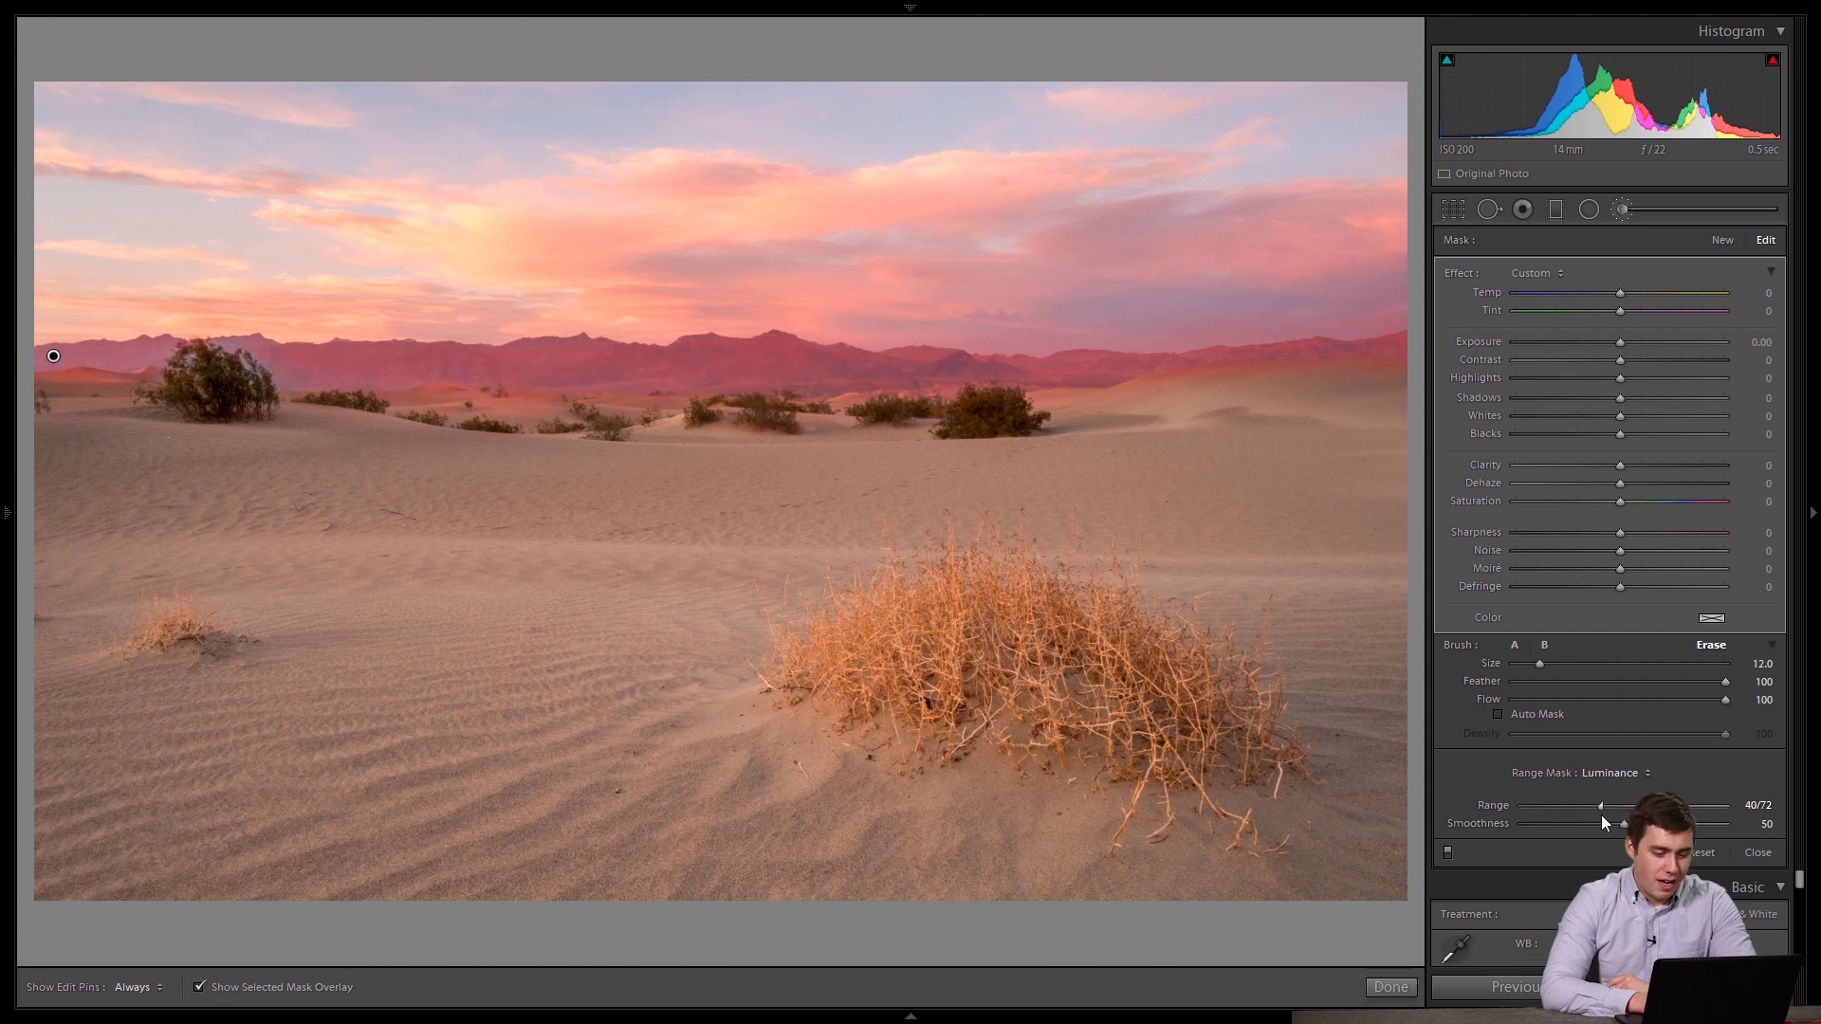
left_click_drag(1601, 804, 1585, 804)
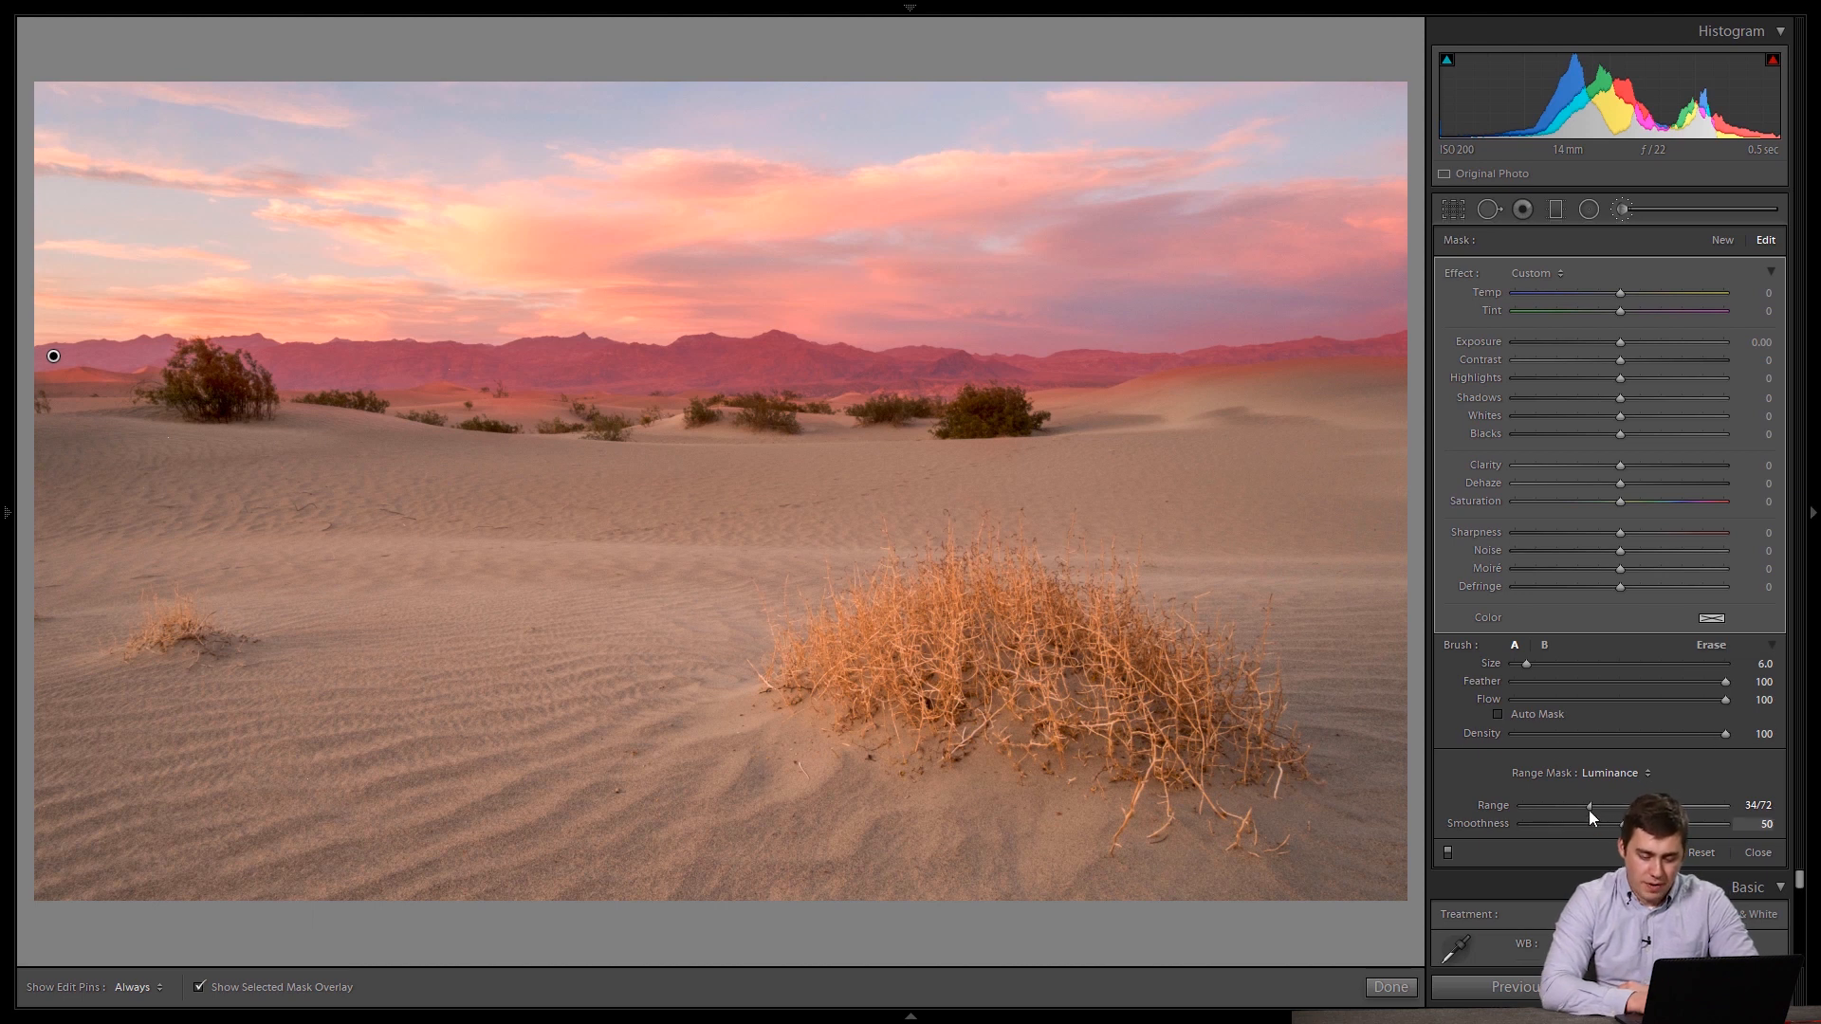
Set the lower luminance limit to 52 and ease the mask's Smoothness to about 61
left_click_drag(1589, 804, 1622, 804)
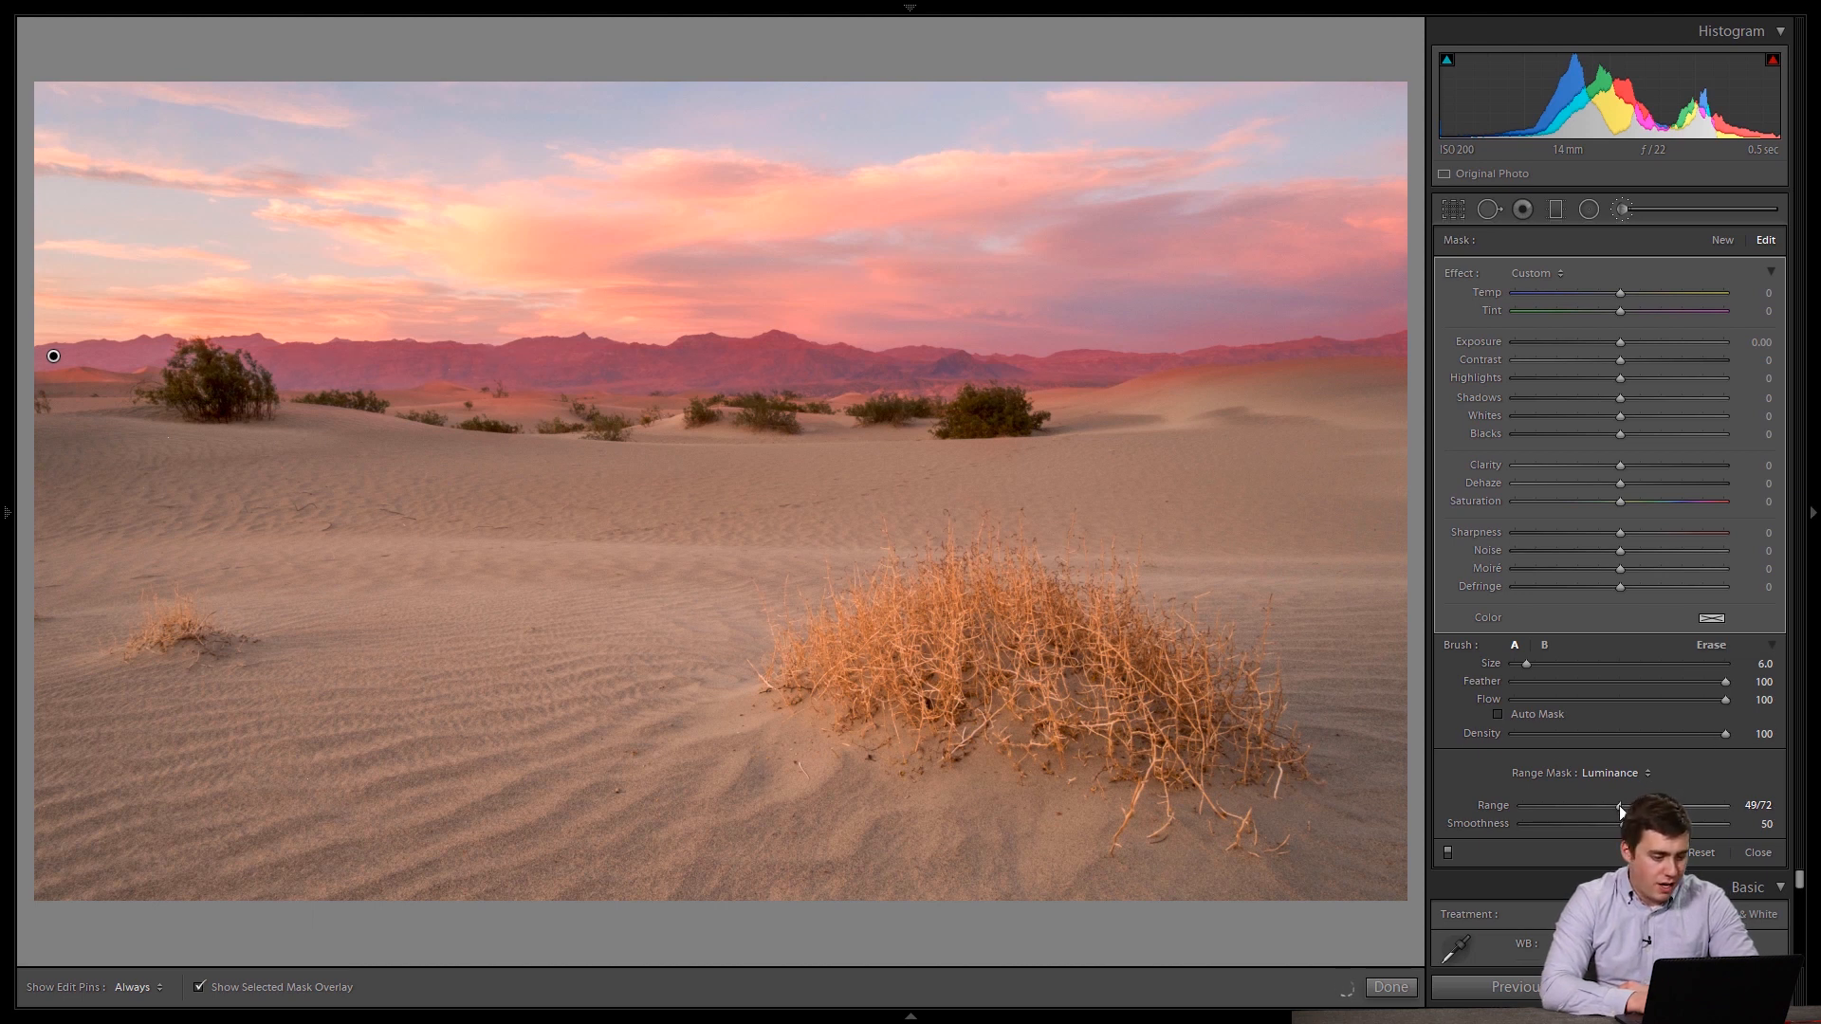
left_click_drag(1618, 804, 1627, 804)
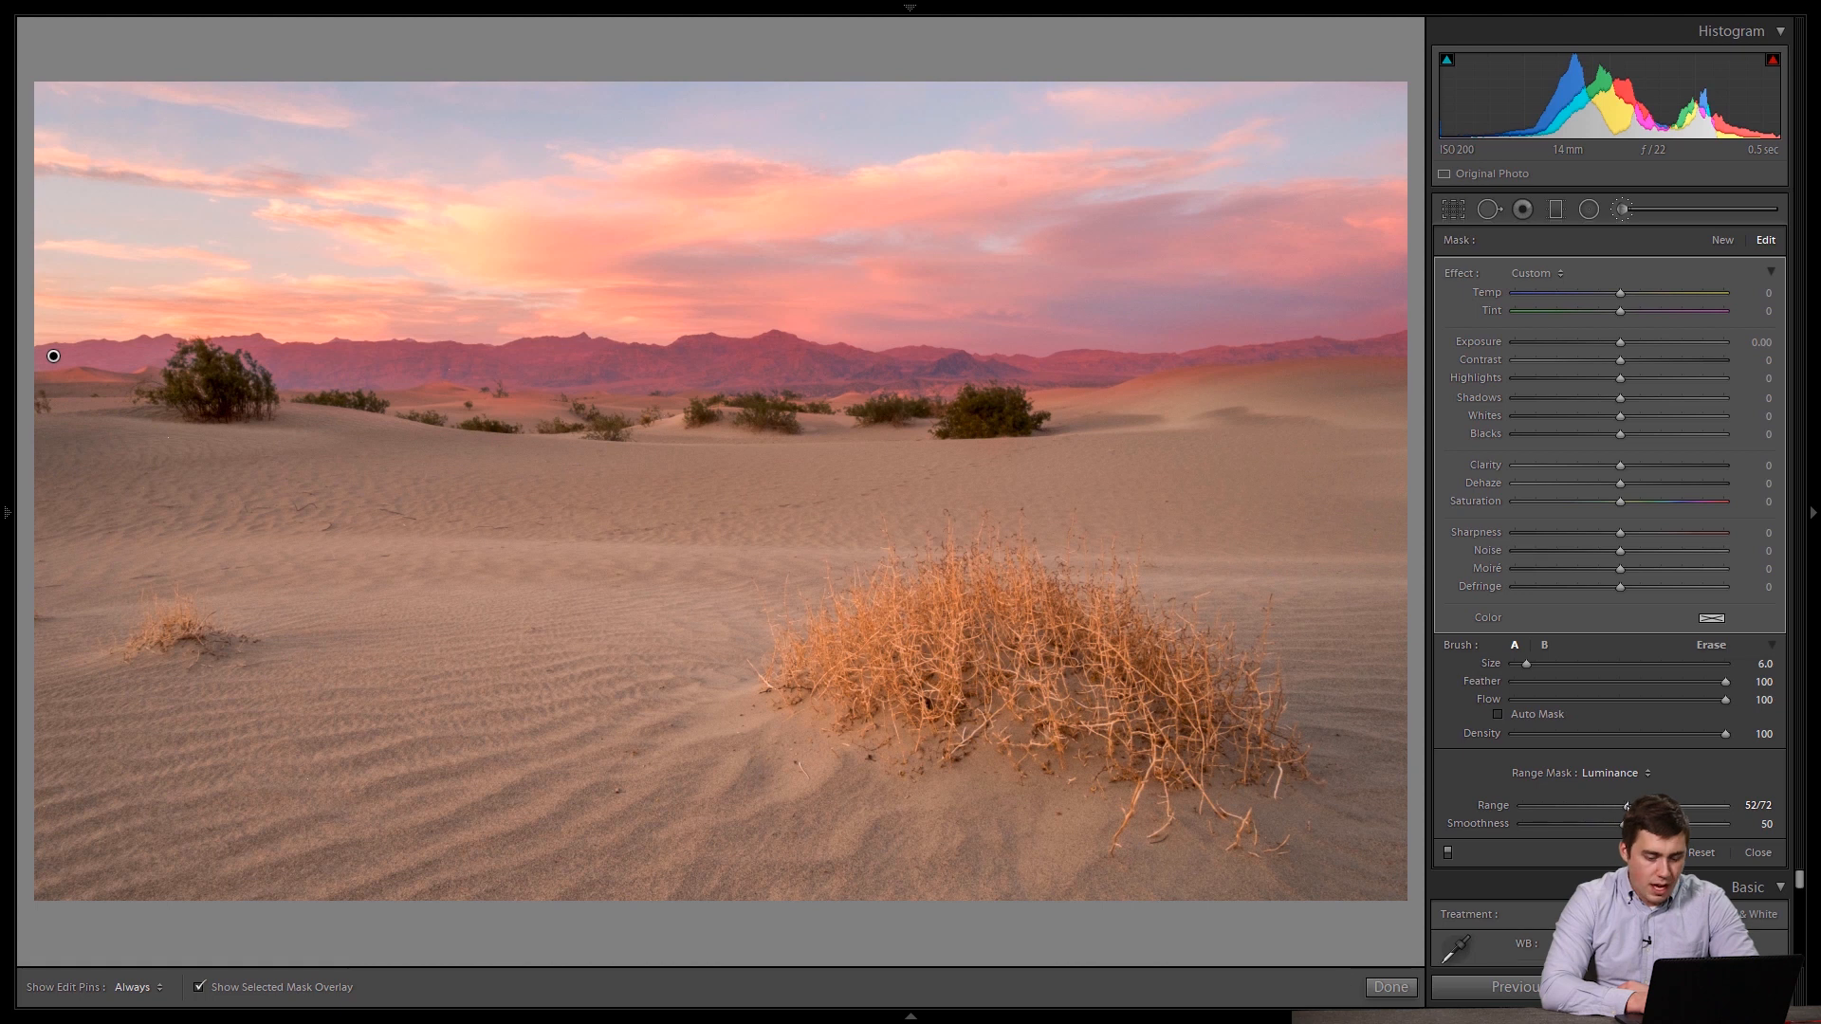
left_click_drag(1625, 823, 1741, 823)
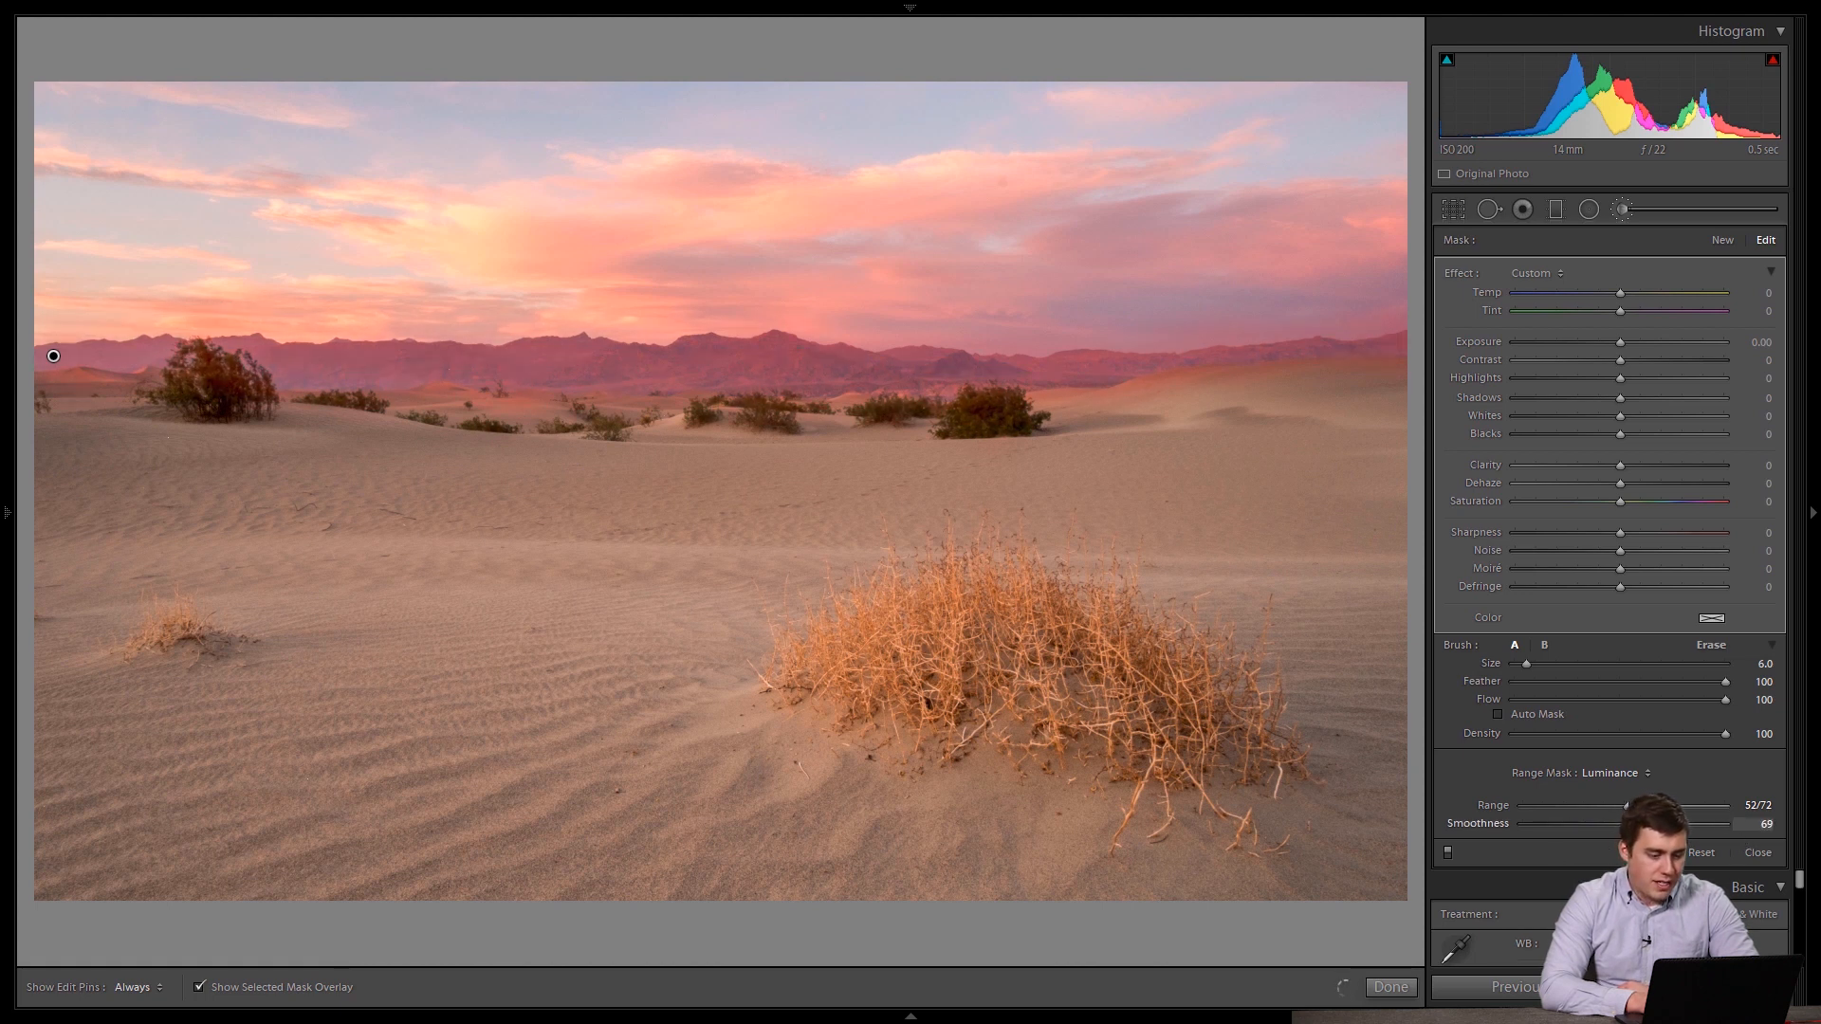
left_click_drag(1679, 823, 1625, 823)
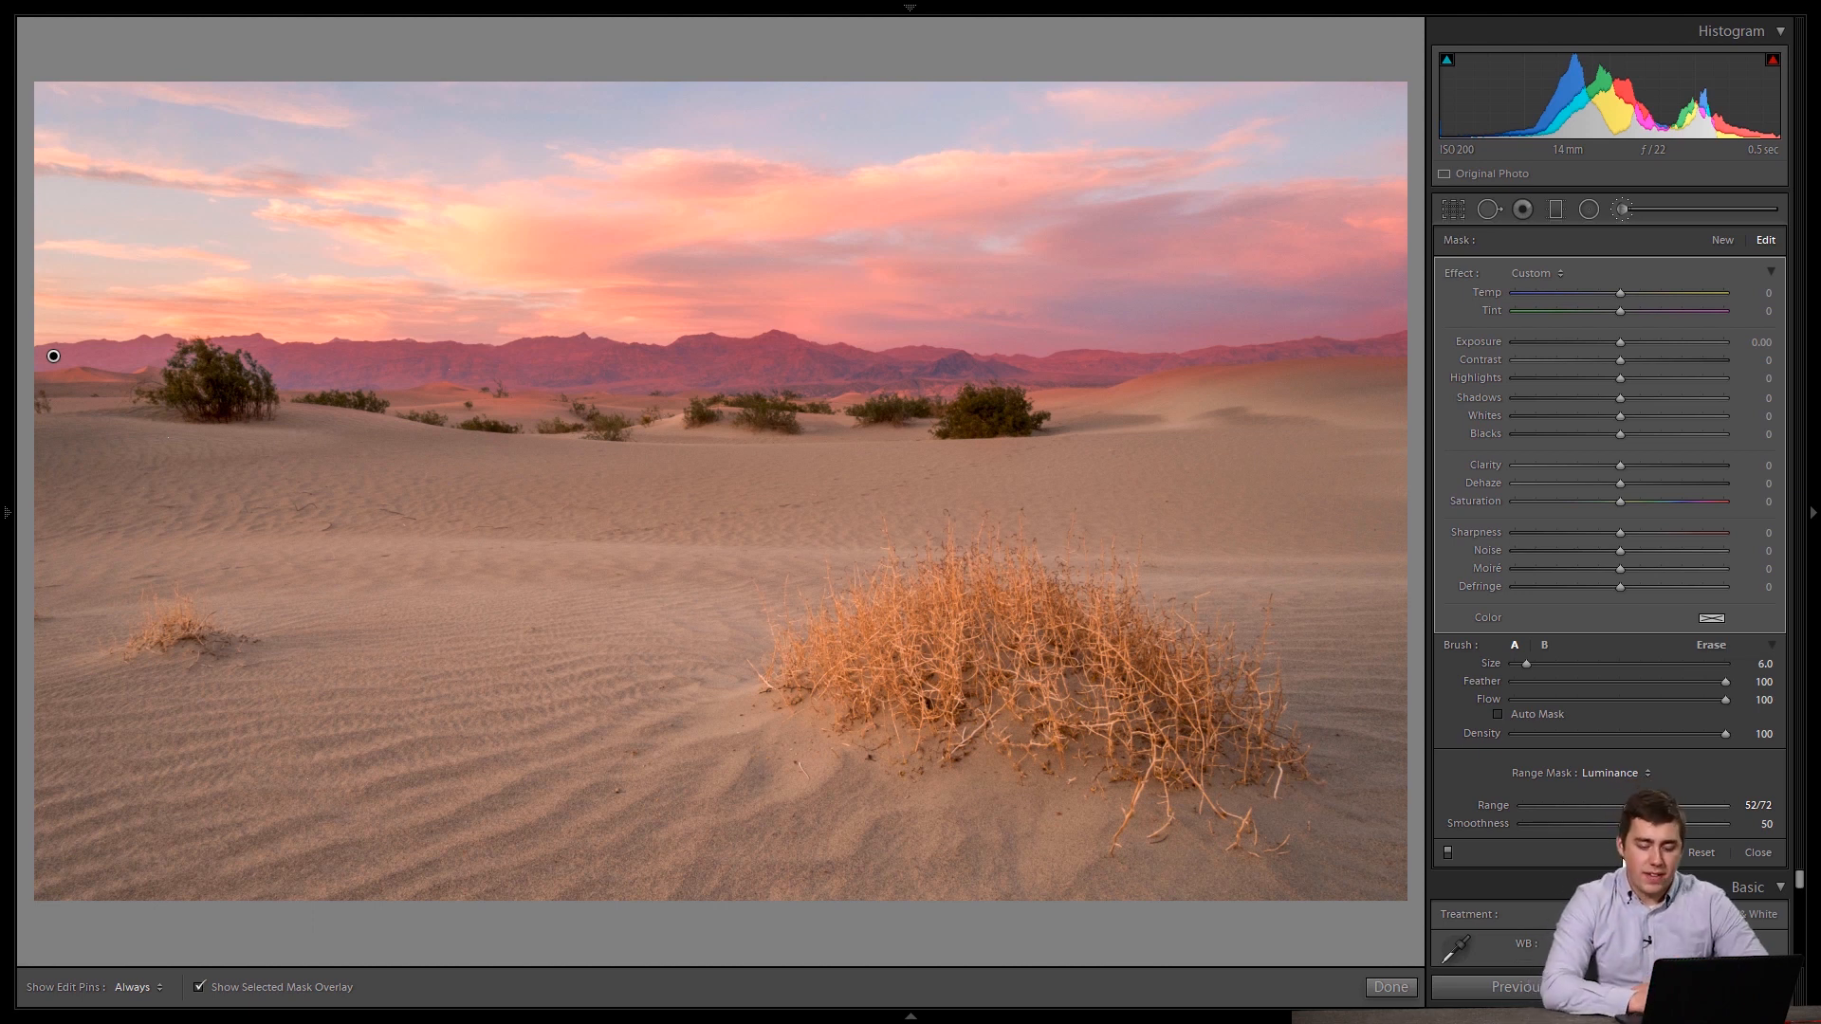
left_click_drag(1648, 823, 1593, 823)
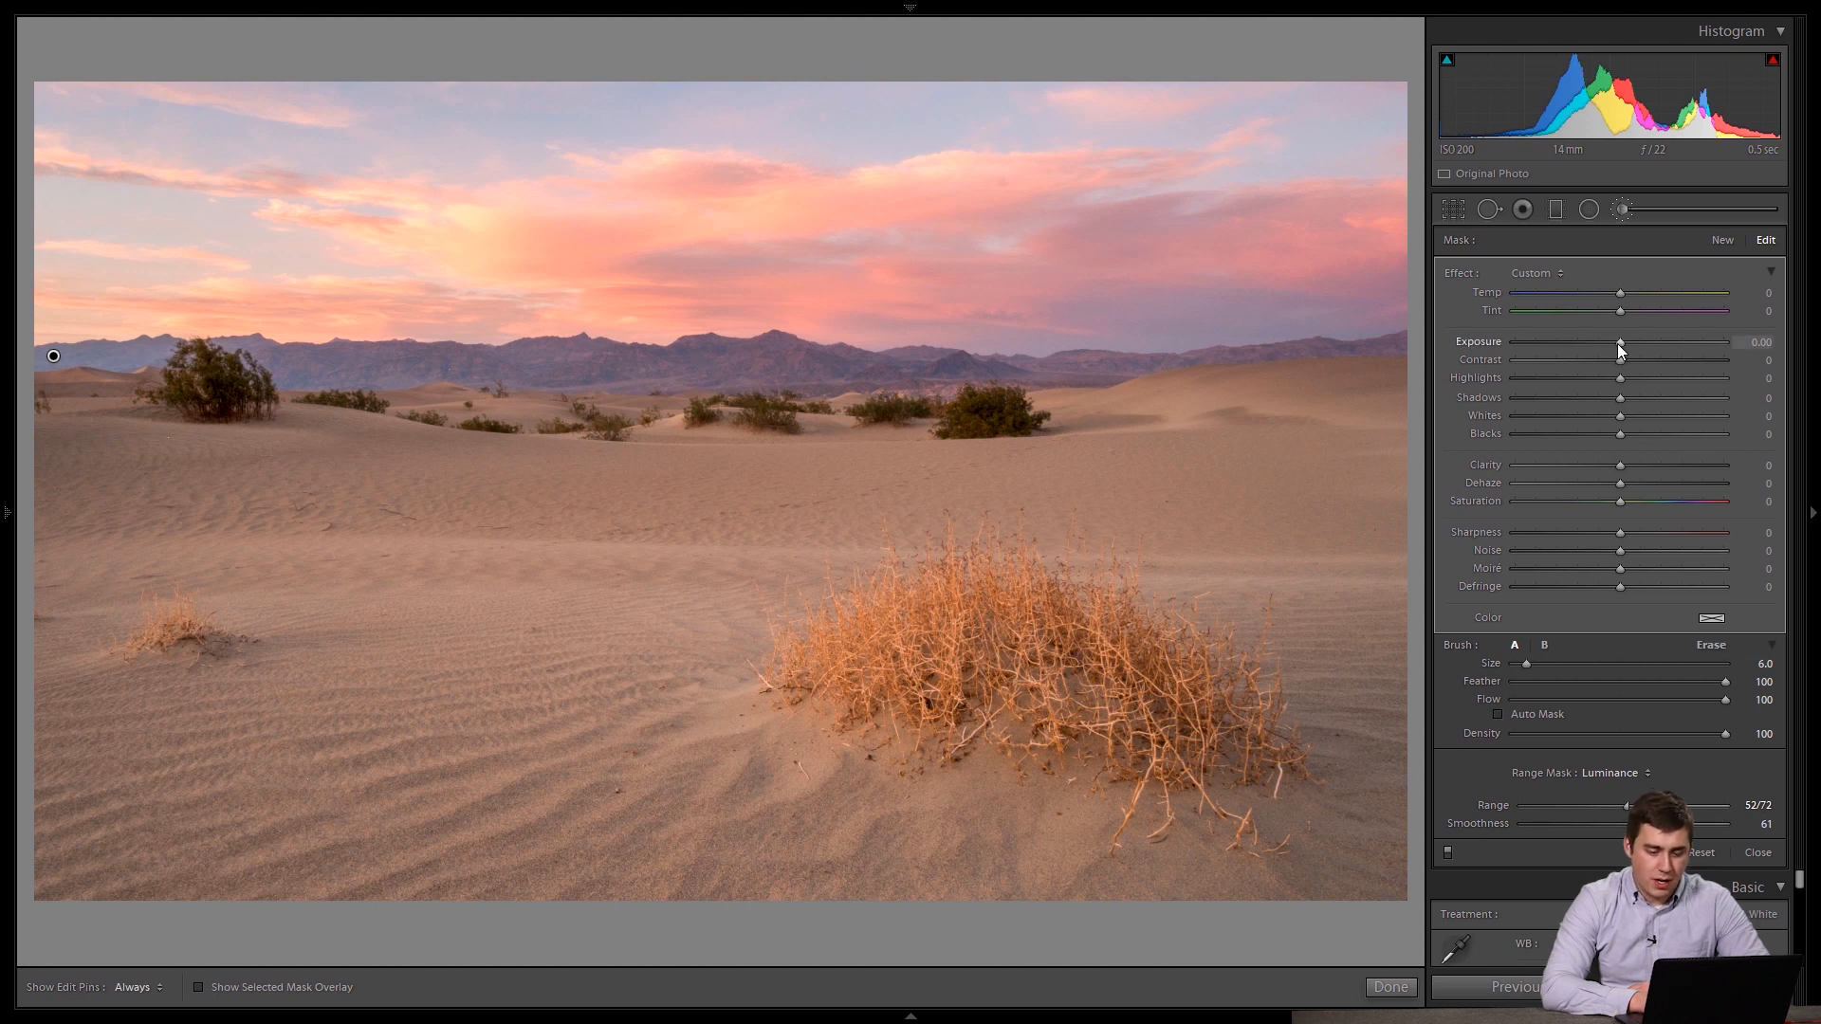
Give the masked mountains Exposure −0.56, Tint 40 and Contrast about 19
left_click_drag(1619, 341, 1603, 342)
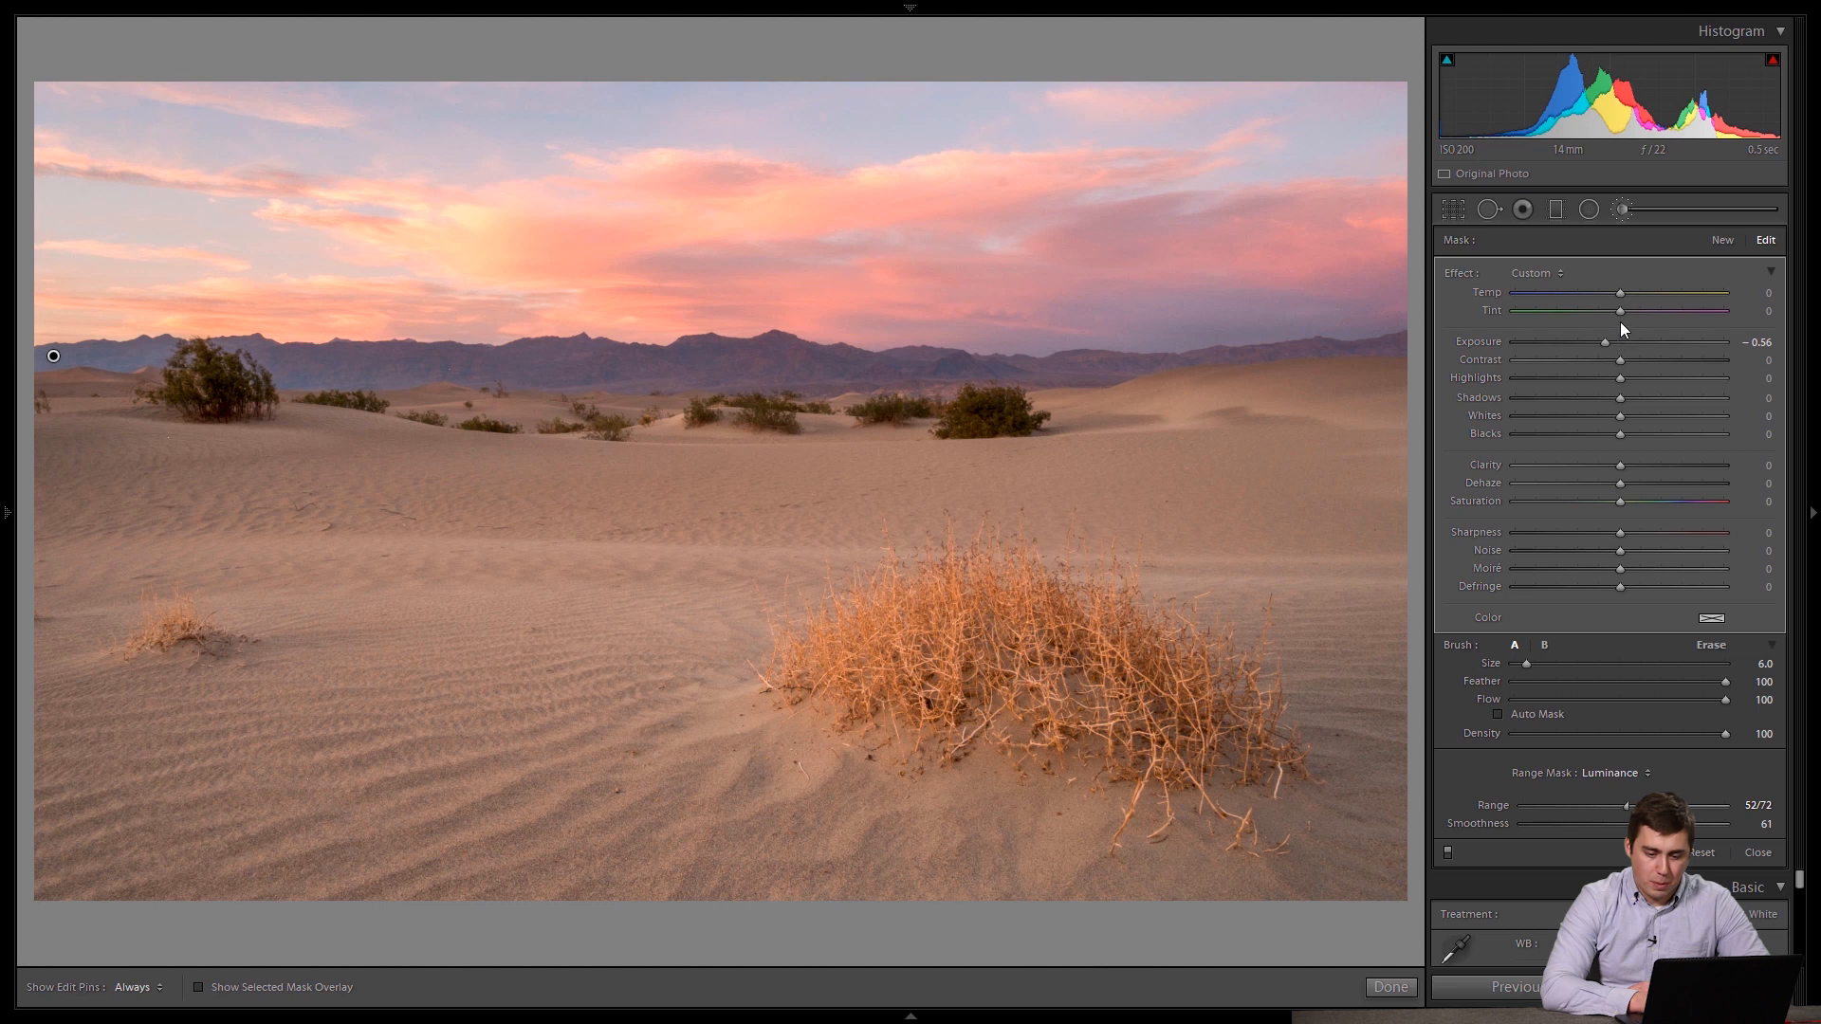
left_click_drag(1646, 309, 1672, 309)
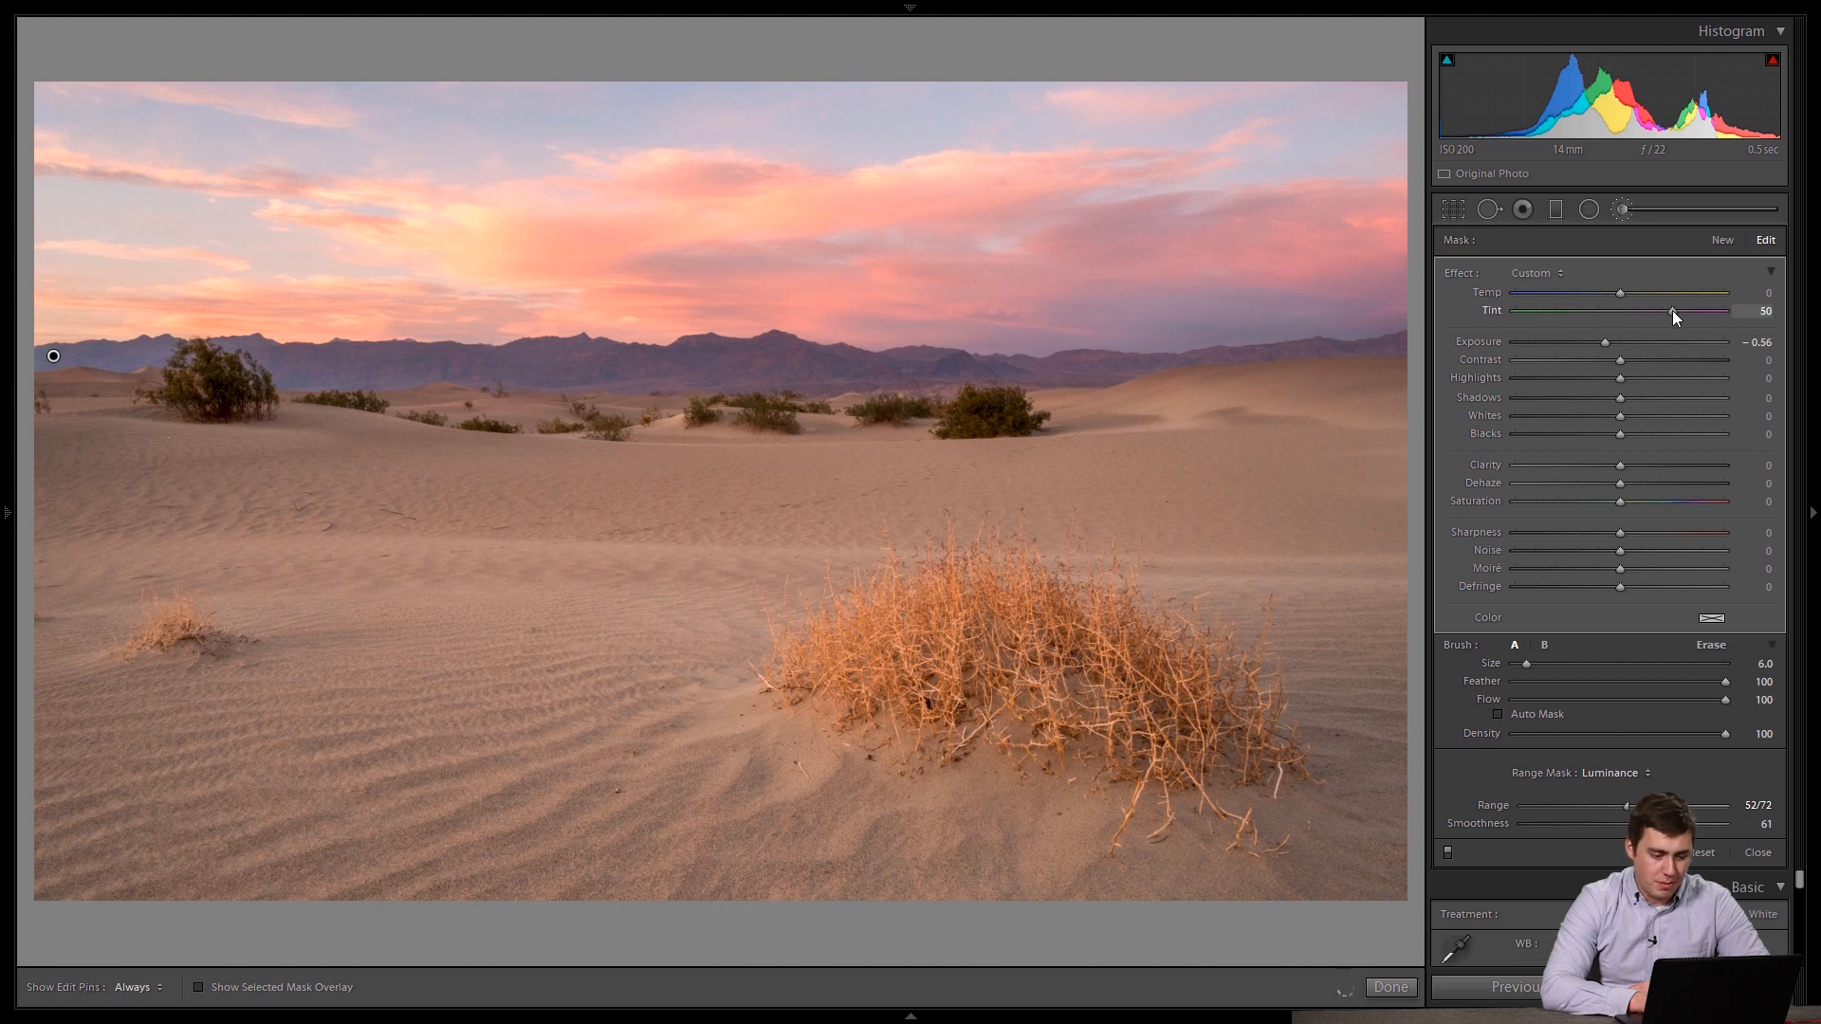
left_click_drag(1619, 358, 1631, 358)
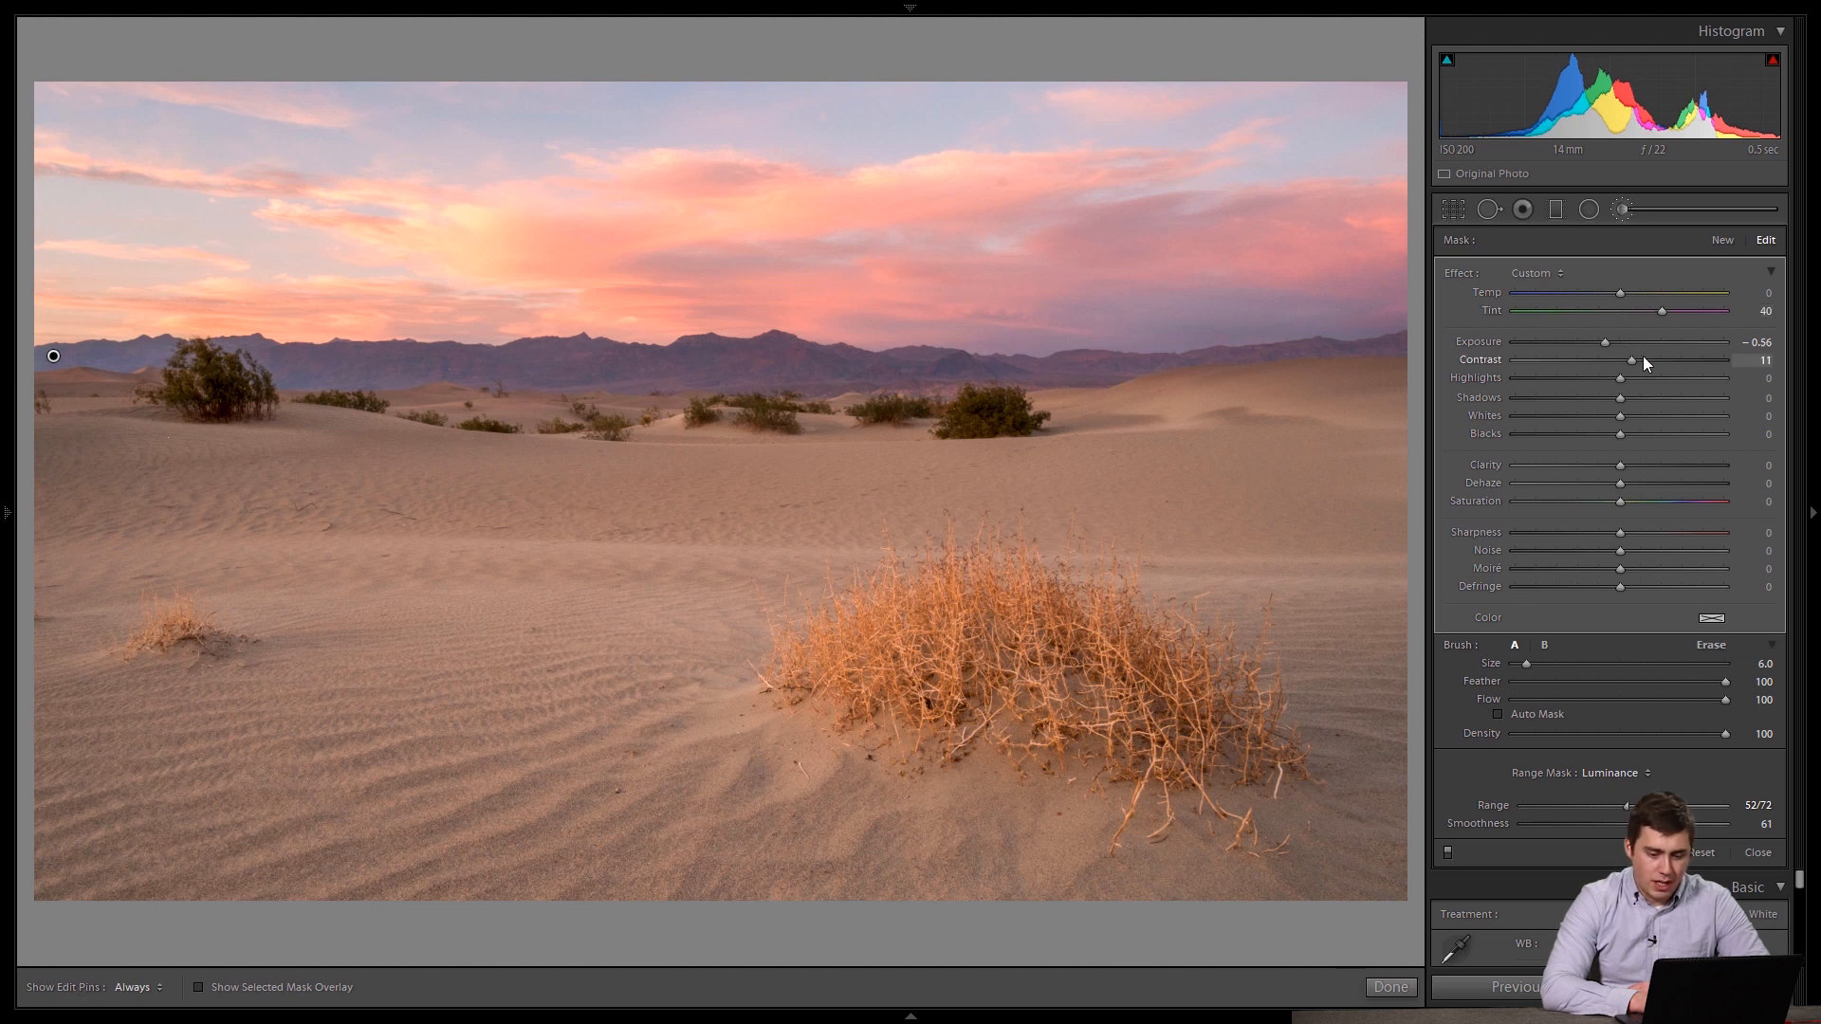
left_click_drag(1633, 358, 1644, 359)
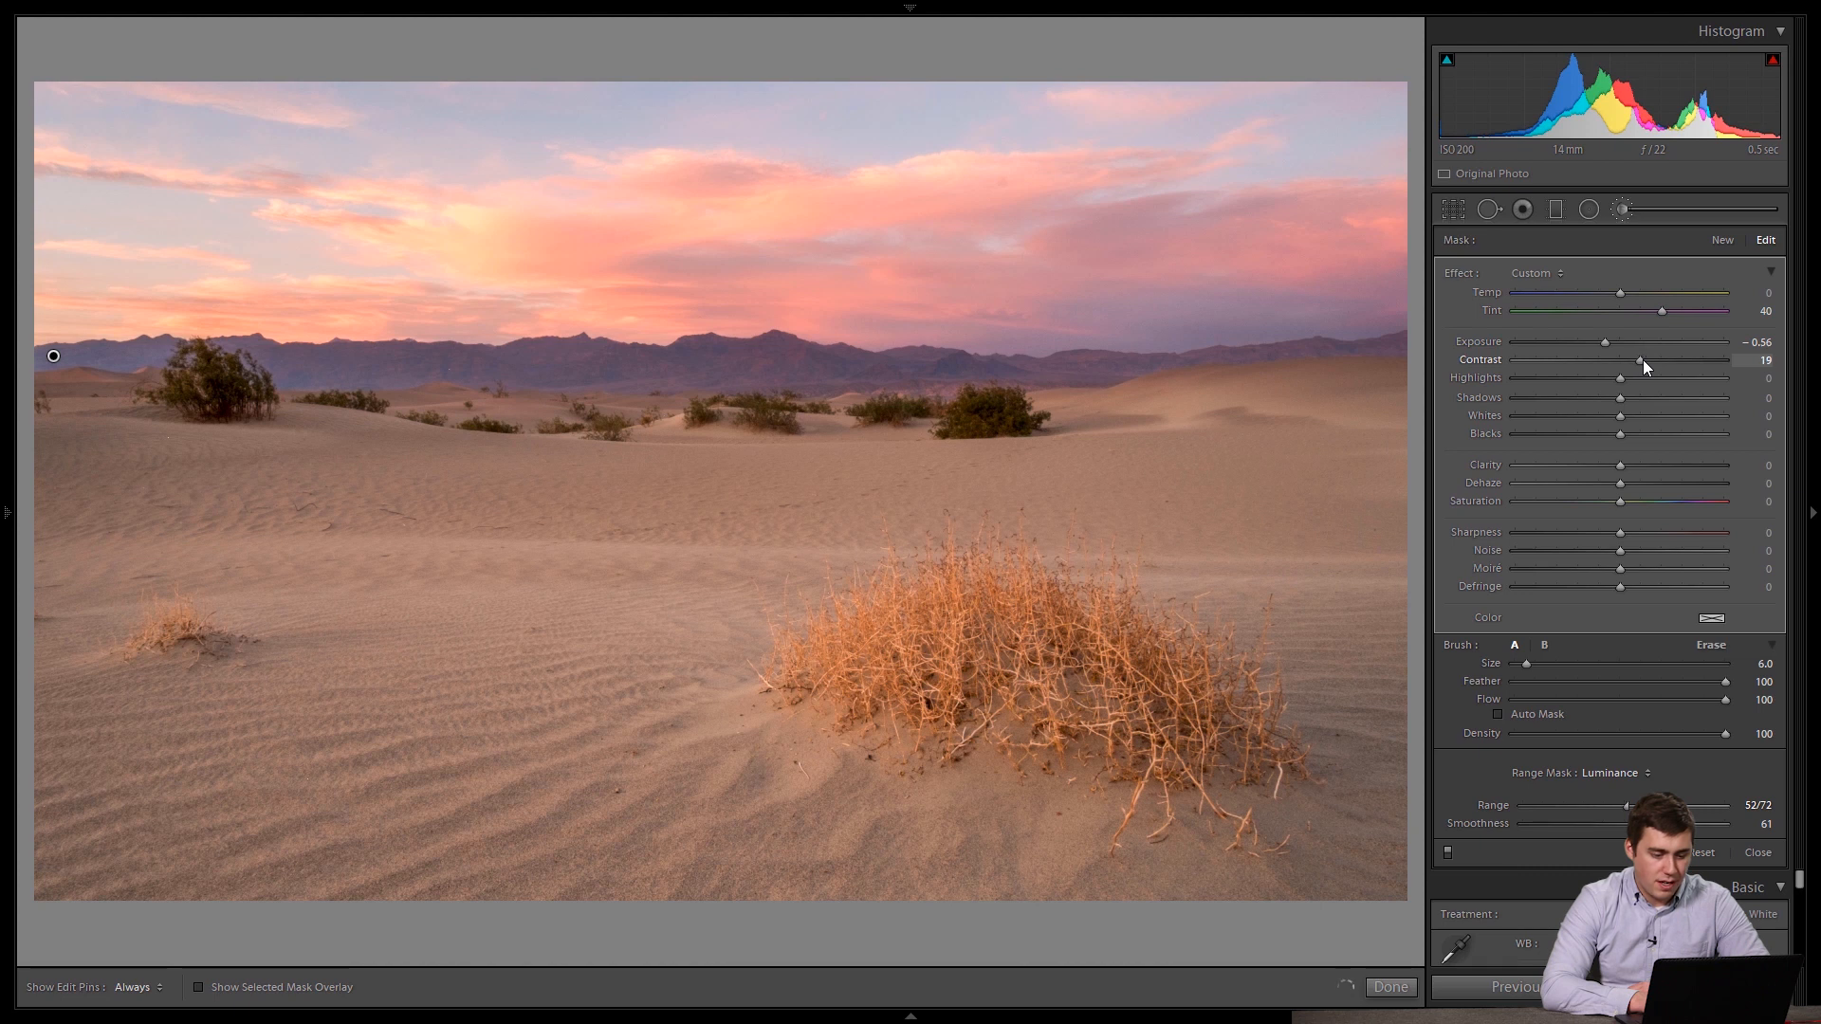